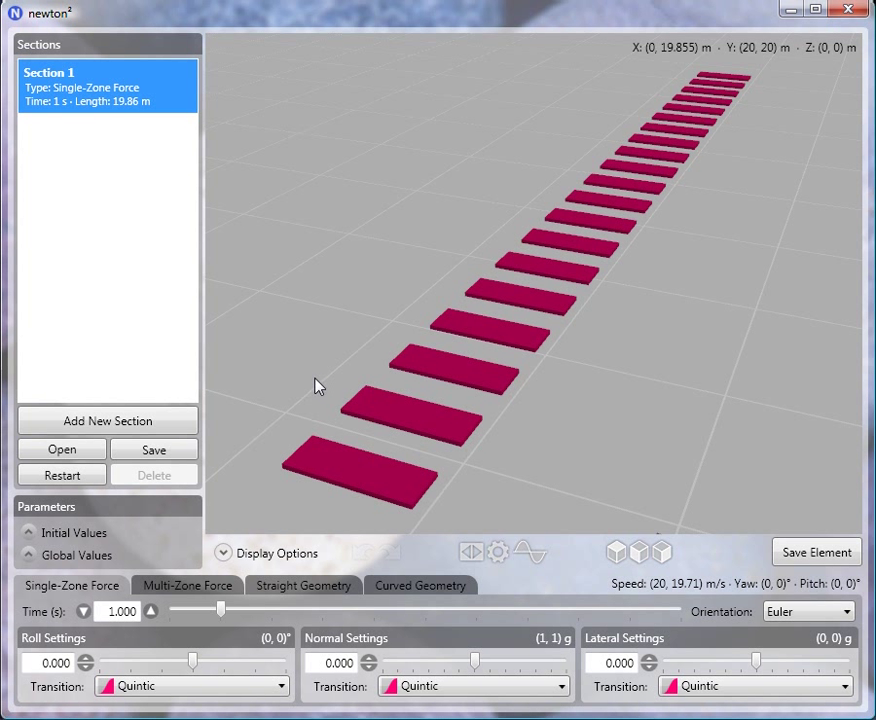
Enter initial values of 23 m/s speed, 3° pitch and 3 g normal force.
{"action": "left_click", "coordinate": [74, 532]}
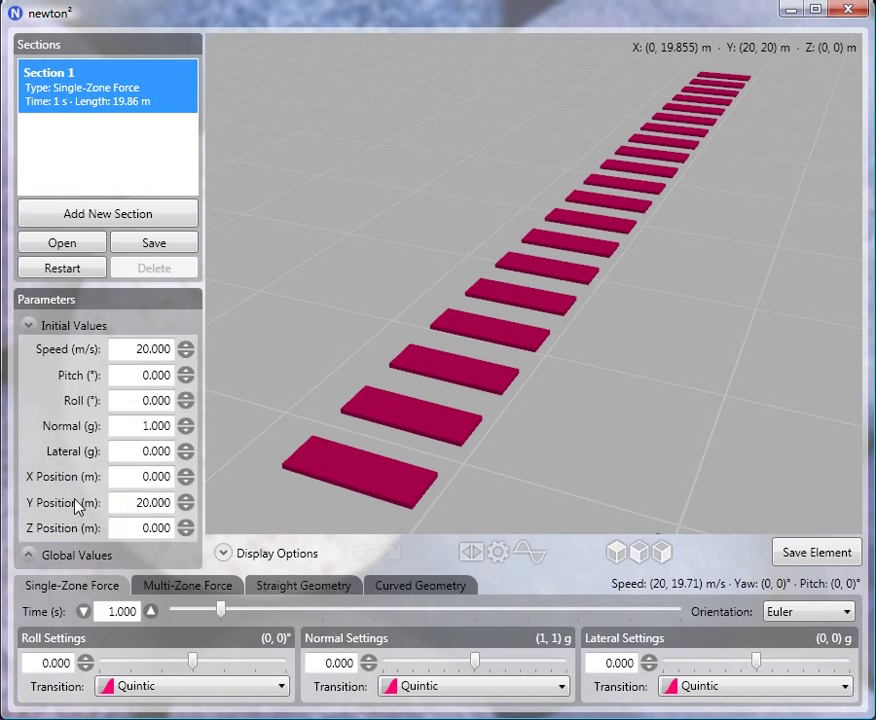
{"action": "left_click", "coordinate": [145, 349]}
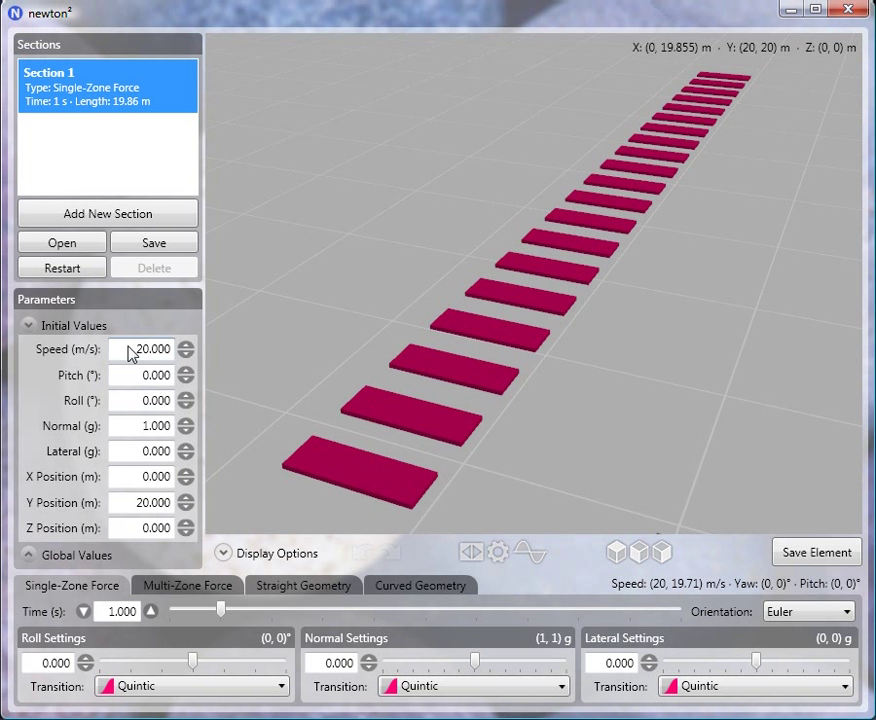
{"action": "triple_click", "coordinate": [143, 349]}
{"action": "type", "text": "23.000"}
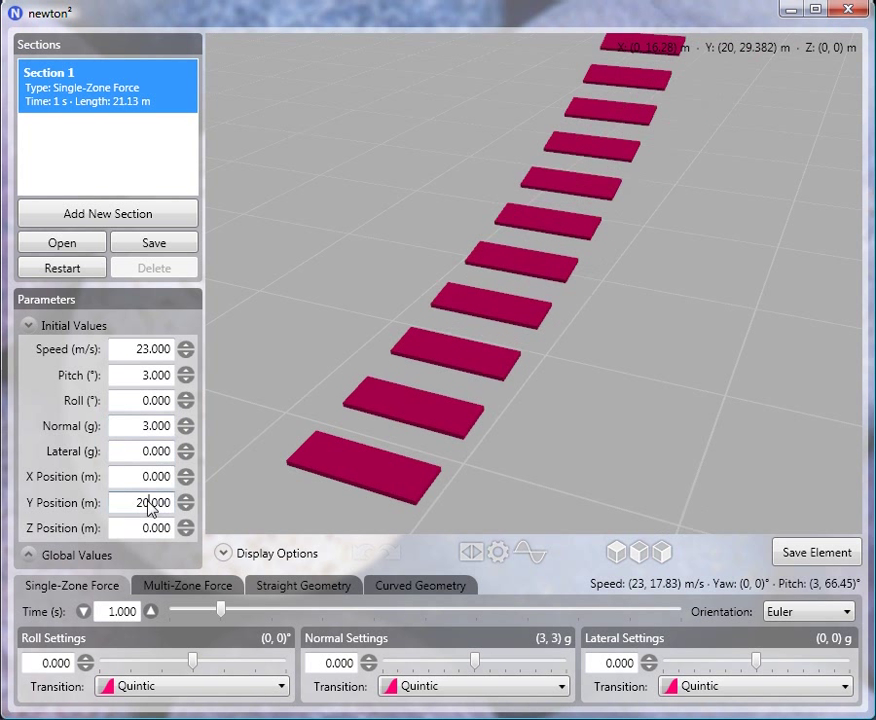
{"action": "triple_click", "coordinate": [145, 502]}
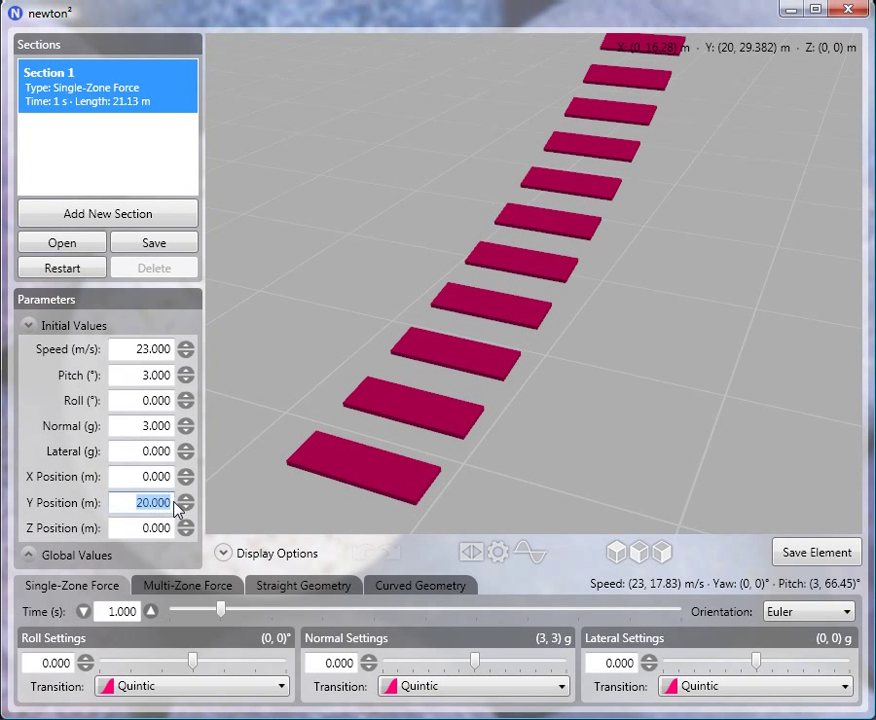
{"action": "mouse_move", "coordinate": [332, 415]}
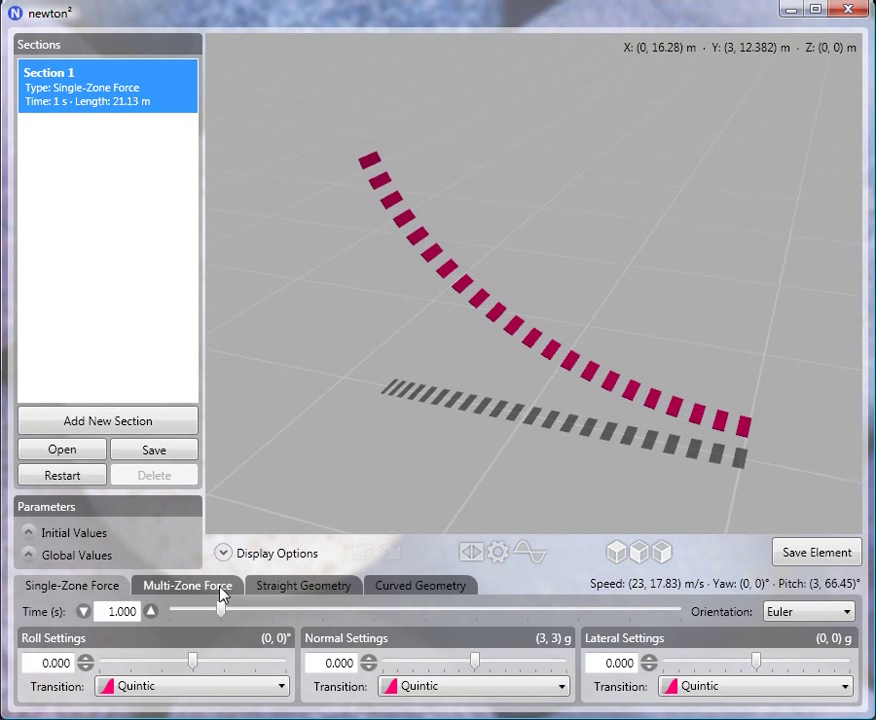
Extend the section's time to 3.4 s so the track curls into a 62.86 m loop.
{"action": "left_click_drag", "start_coordinate": [221, 611], "coordinate": [266, 611]}
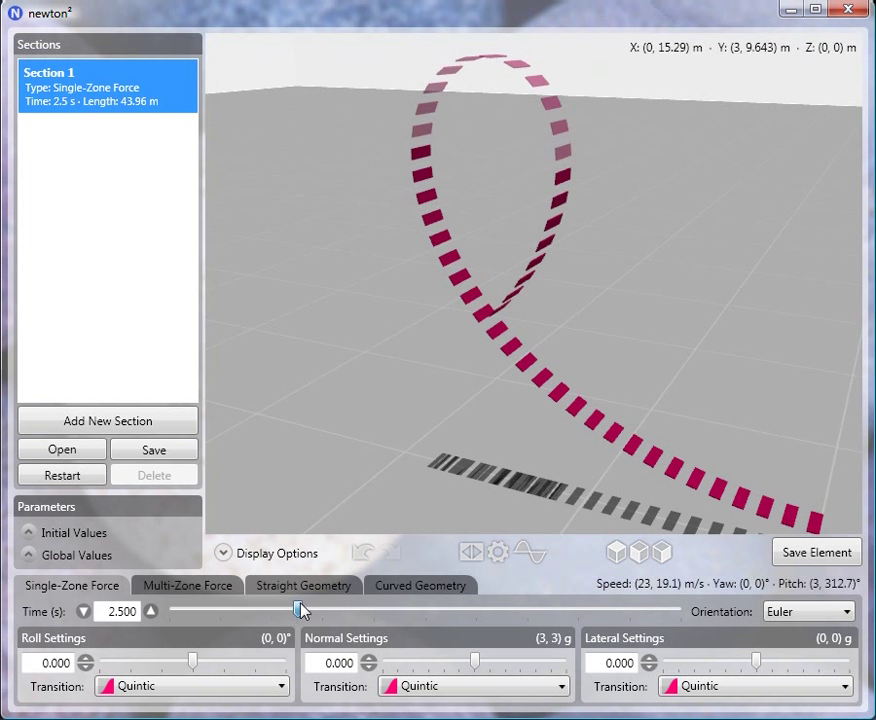
{"action": "left_click_drag", "start_coordinate": [298, 611], "coordinate": [335, 611]}
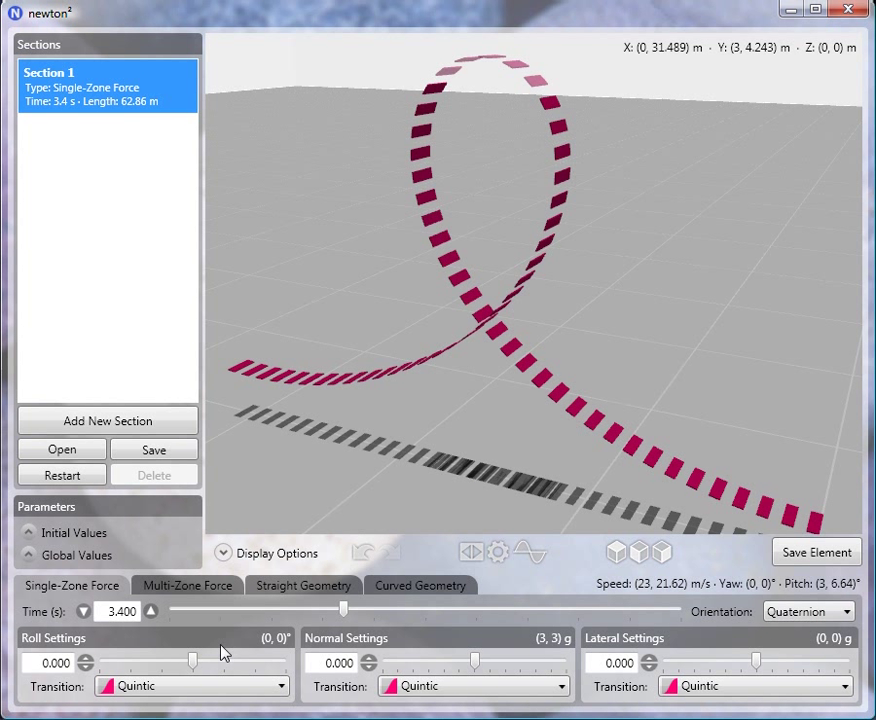
{"action": "mouse_move", "coordinate": [207, 665]}
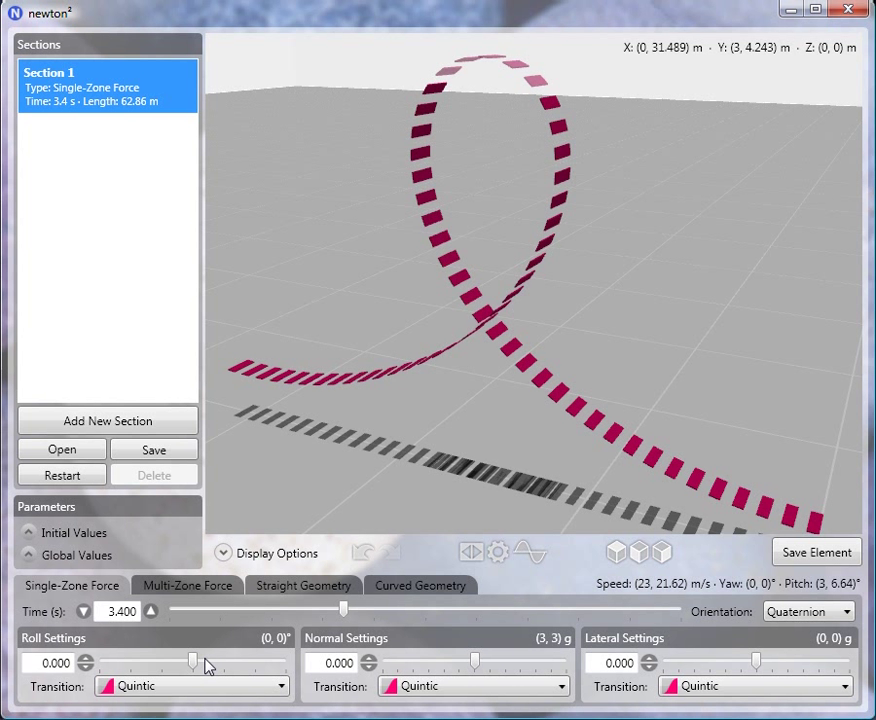
Slide the roll value to -281.25 so the loop twists into a corkscrew.
{"action": "left_click_drag", "start_coordinate": [193, 662], "coordinate": [192, 662]}
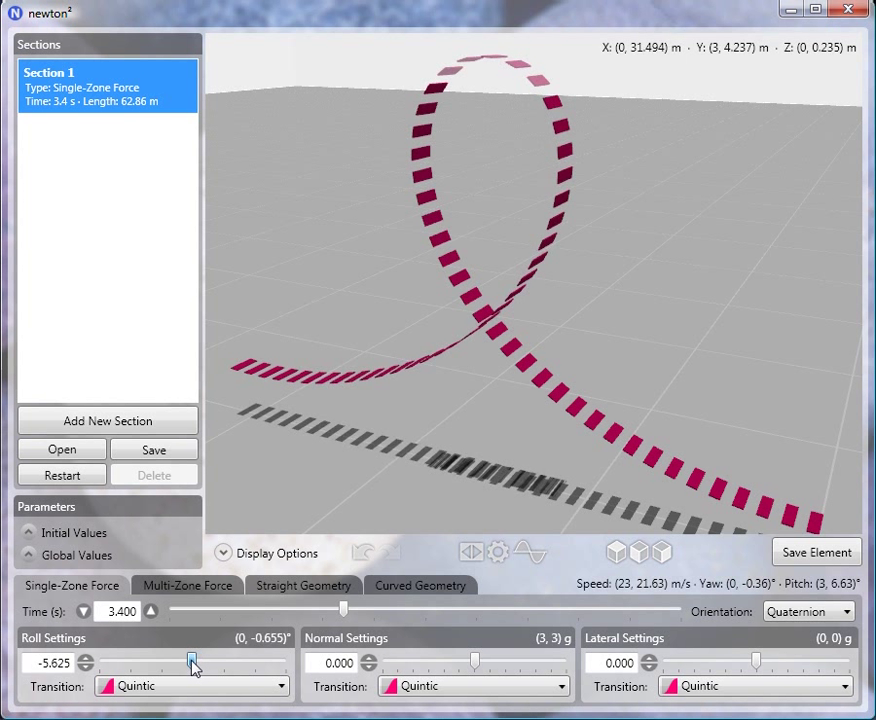
{"action": "left_click_drag", "start_coordinate": [192, 662], "coordinate": [165, 662]}
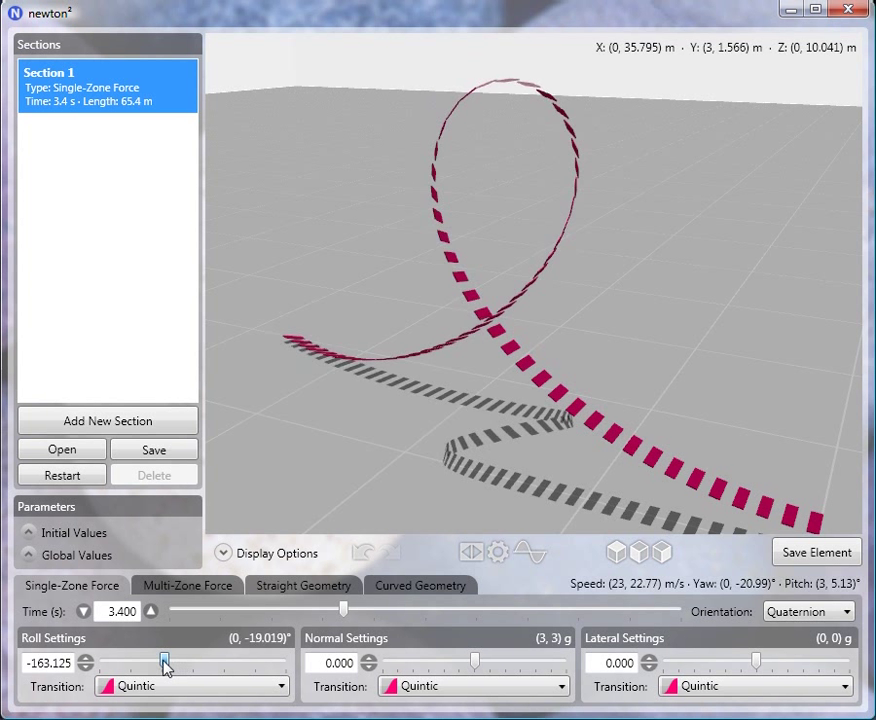
{"action": "left_click_drag", "start_coordinate": [164, 662], "coordinate": [144, 662]}
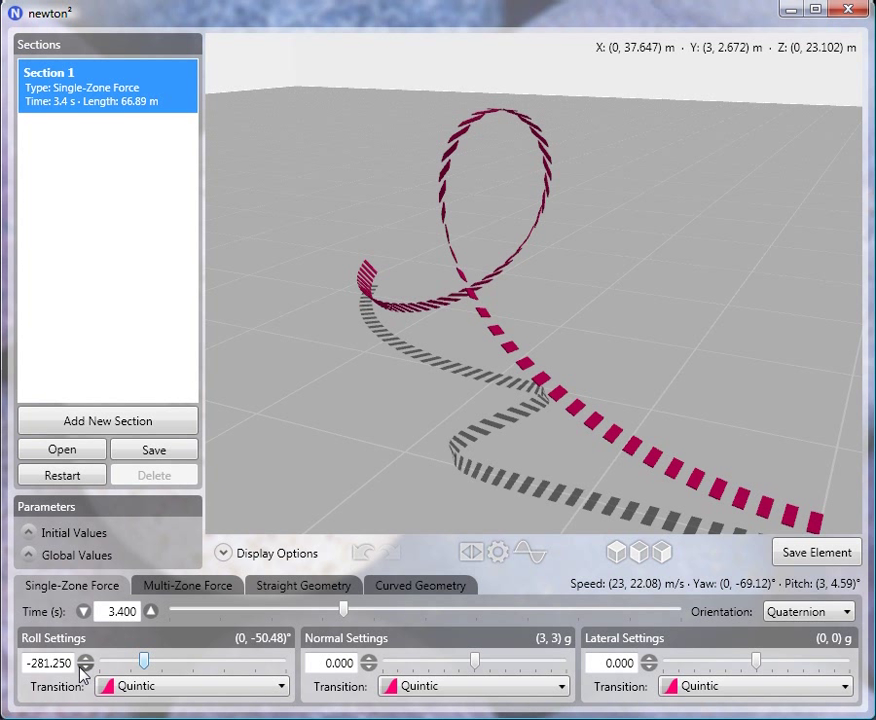
{"action": "mouse_move", "coordinate": [48, 675]}
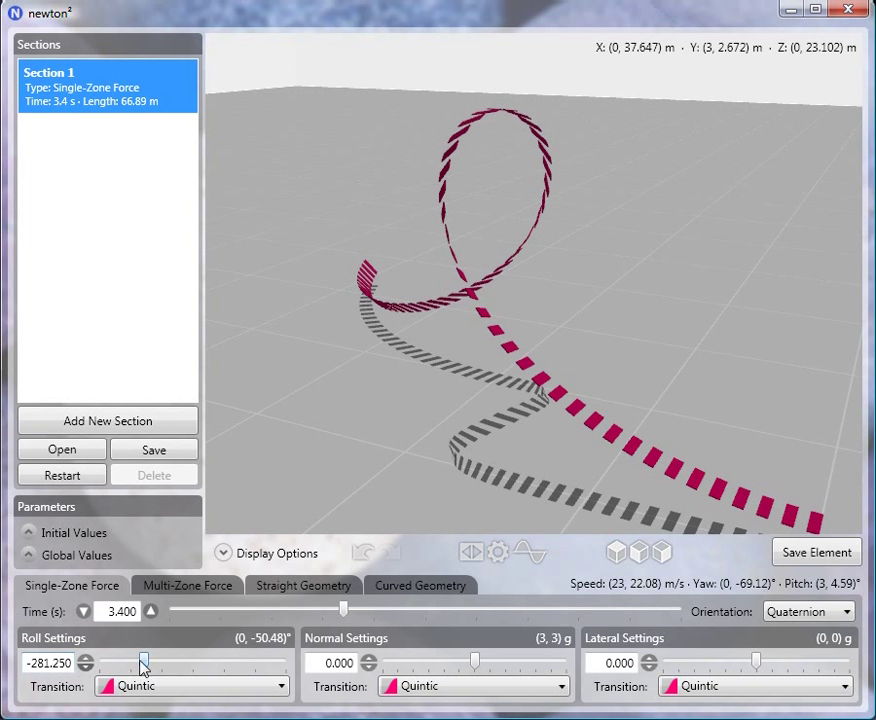
{"action": "mouse_move", "coordinate": [513, 400]}
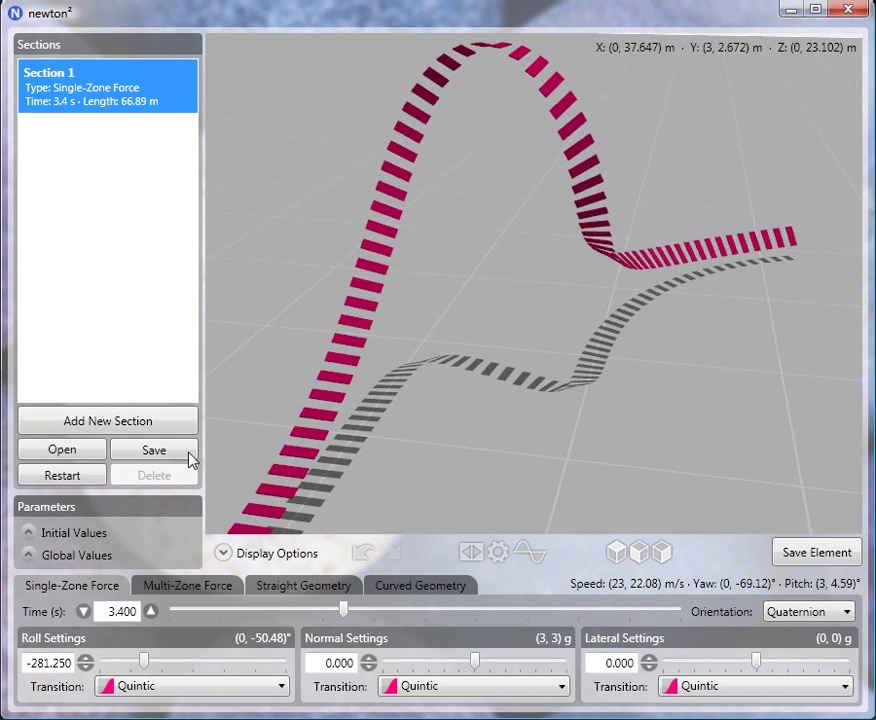
{"action": "mouse_move", "coordinate": [337, 442]}
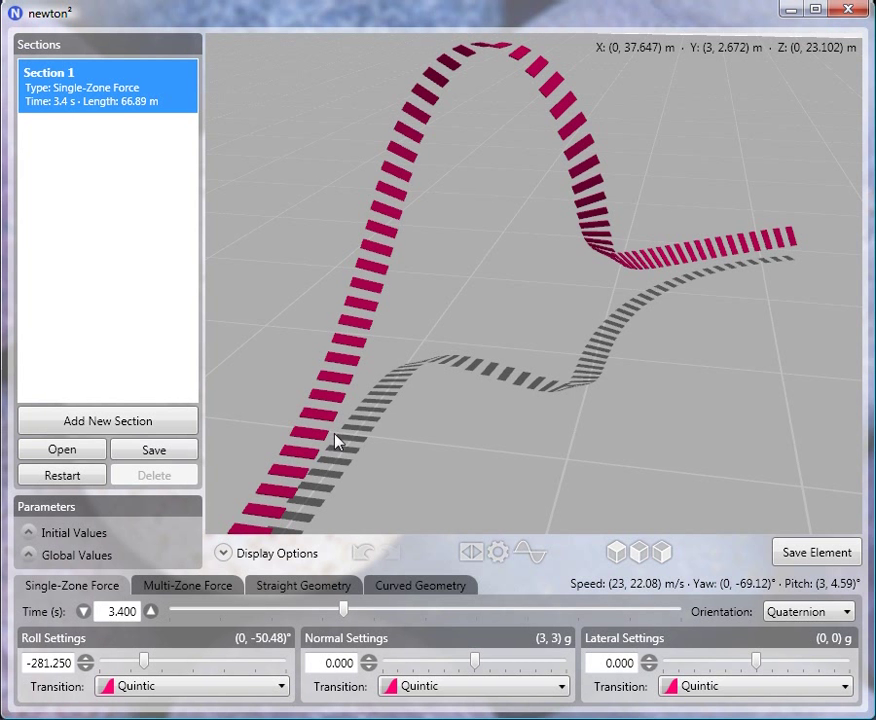
{"action": "mouse_move", "coordinate": [707, 230]}
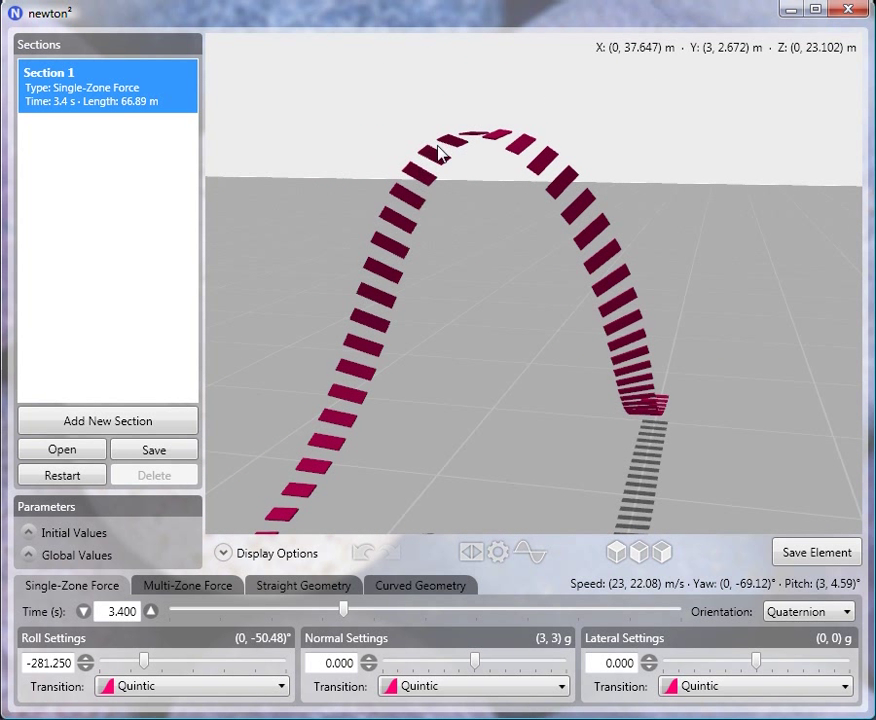
{"action": "mouse_move", "coordinate": [428, 166]}
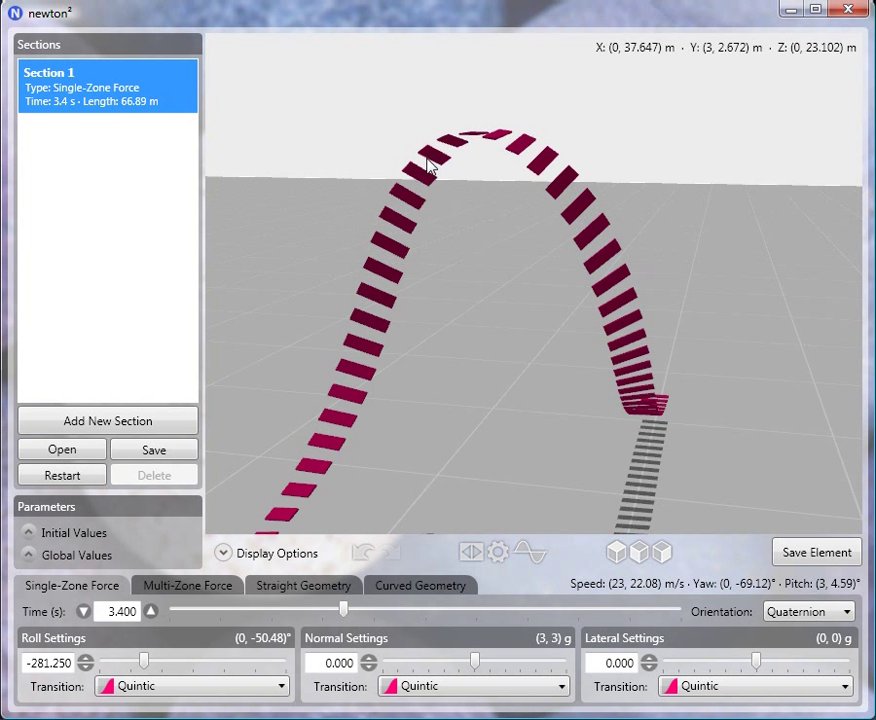
{"action": "mouse_move", "coordinate": [408, 370]}
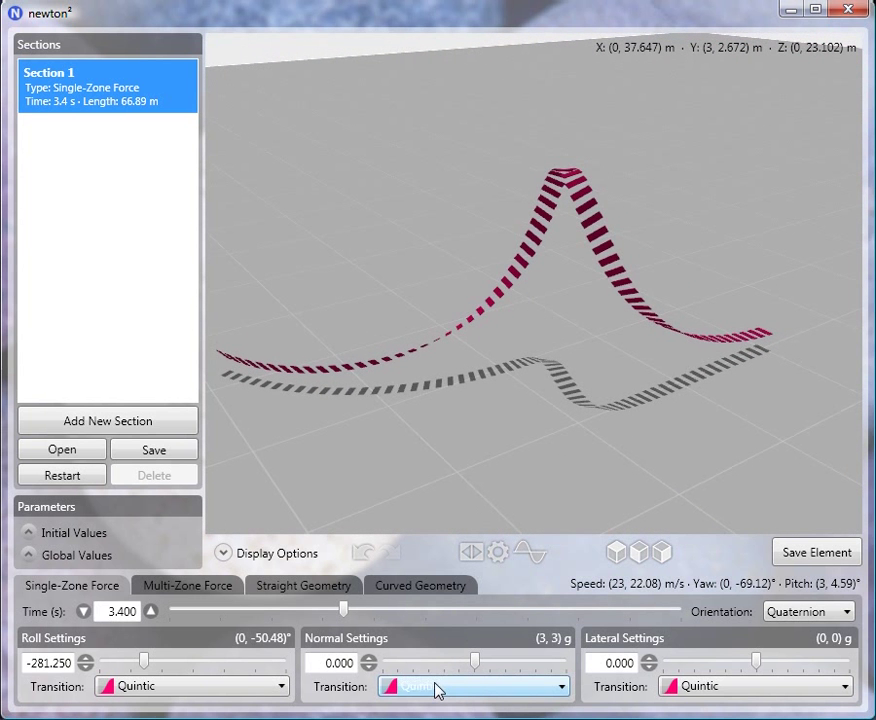
Choose Sextic as the normal force transition curve.
{"action": "left_click", "coordinate": [472, 686]}
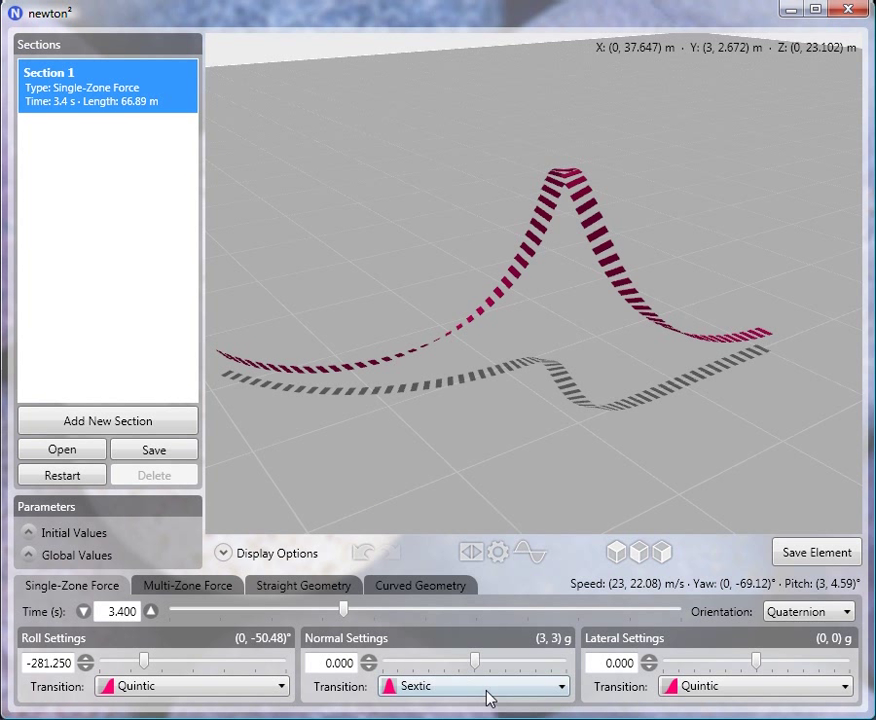
{"action": "mouse_move", "coordinate": [430, 667]}
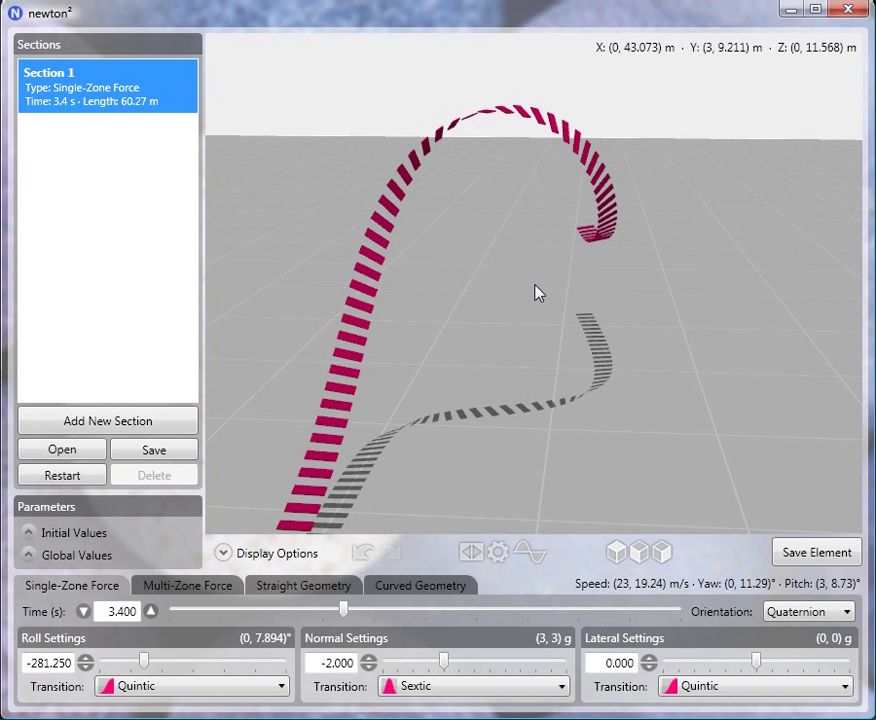
{"action": "mouse_move", "coordinate": [389, 464]}
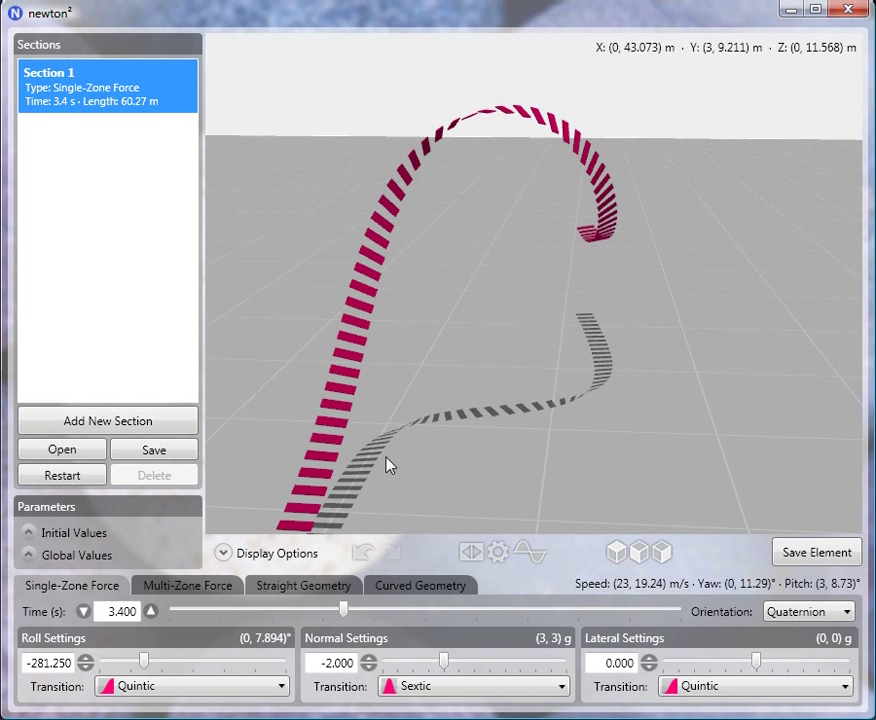
{"action": "mouse_move", "coordinate": [585, 243]}
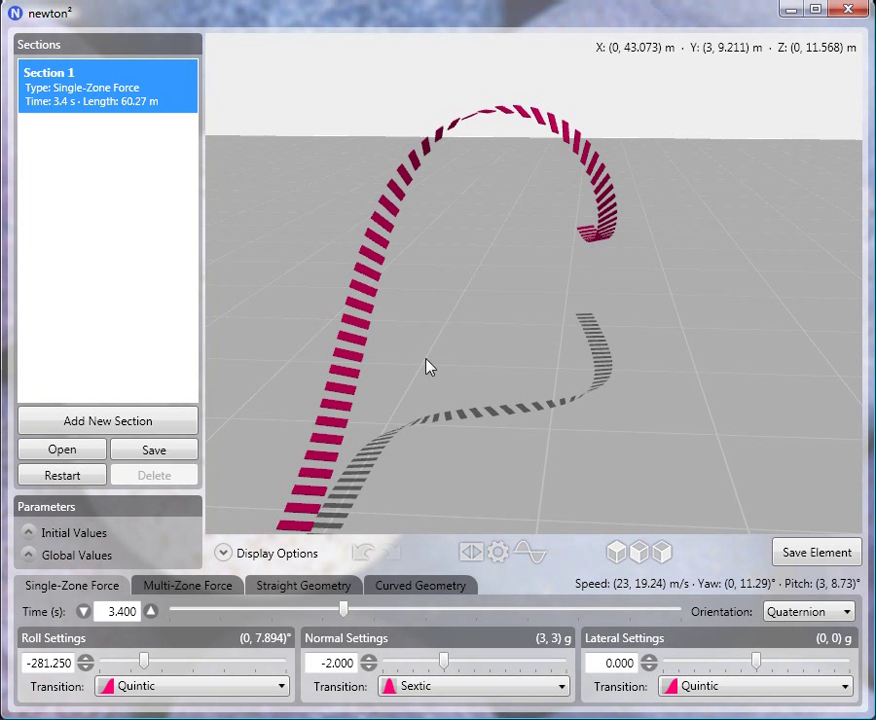
{"action": "mouse_move", "coordinate": [490, 410]}
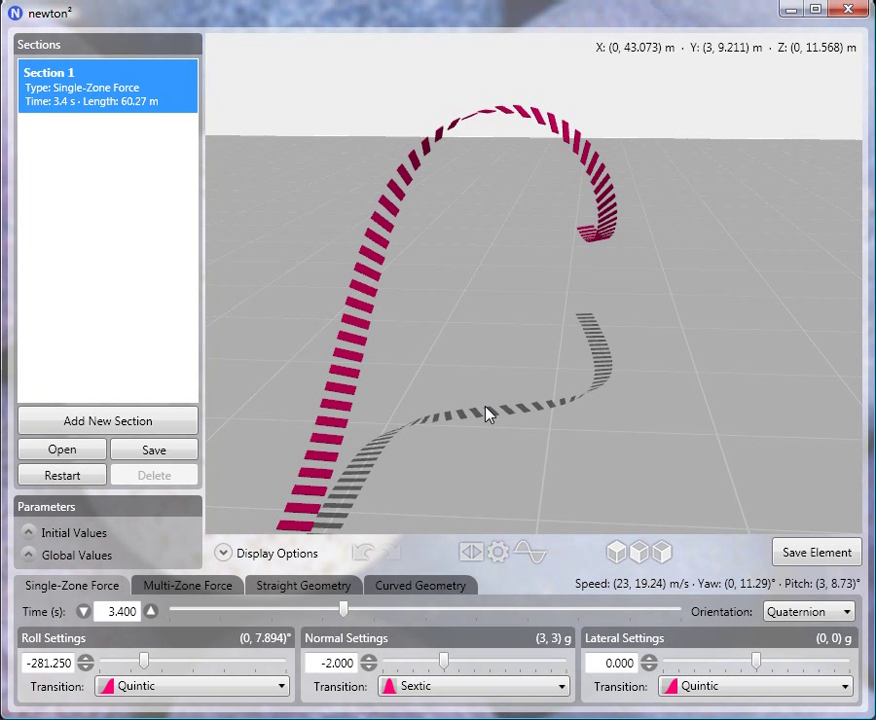
{"action": "mouse_move", "coordinate": [425, 365]}
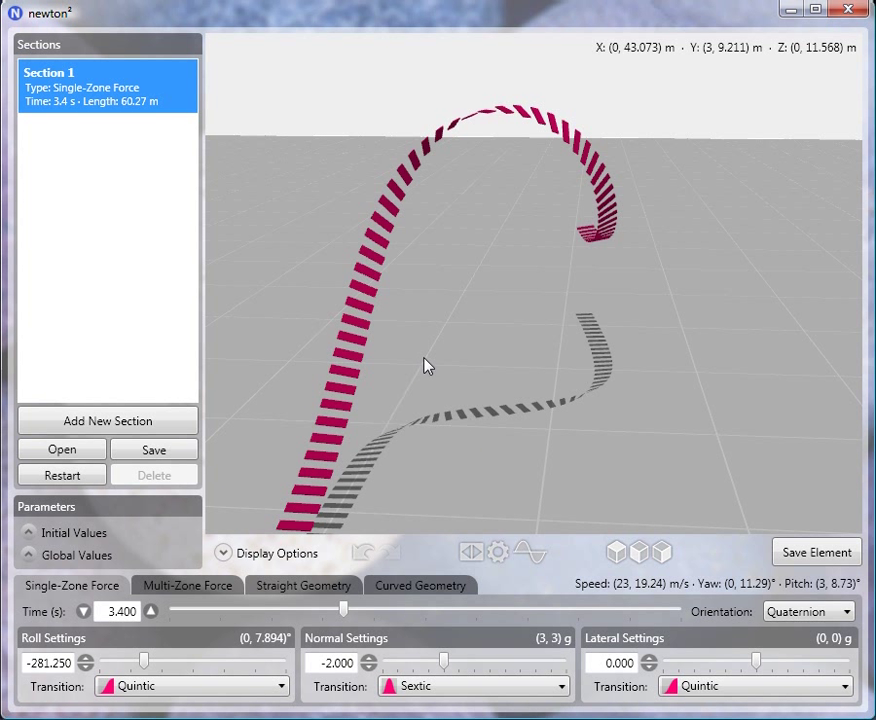
{"action": "mouse_move", "coordinate": [368, 475]}
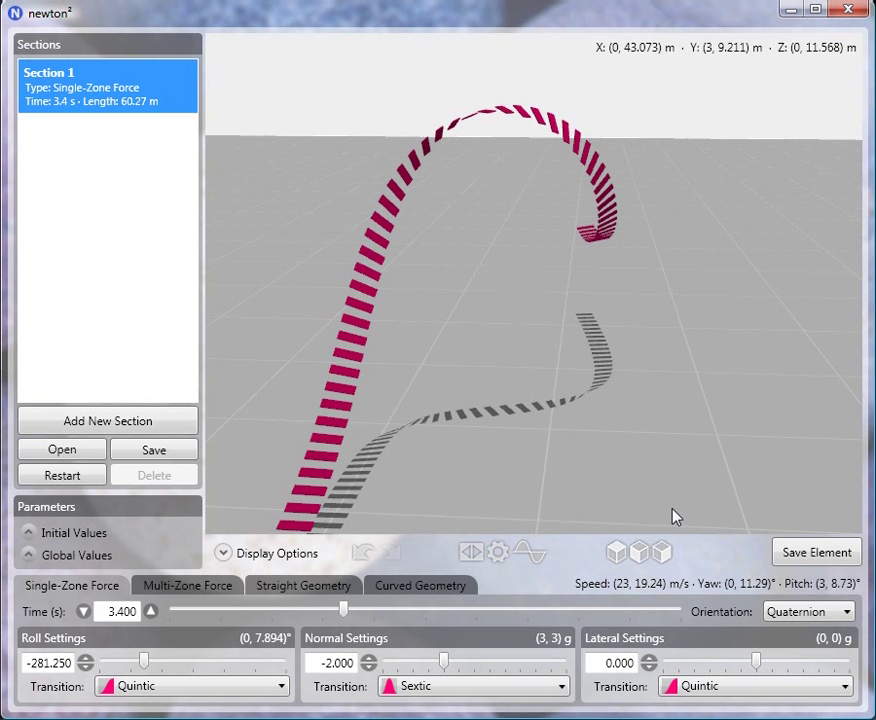
{"action": "mouse_move", "coordinate": [393, 485]}
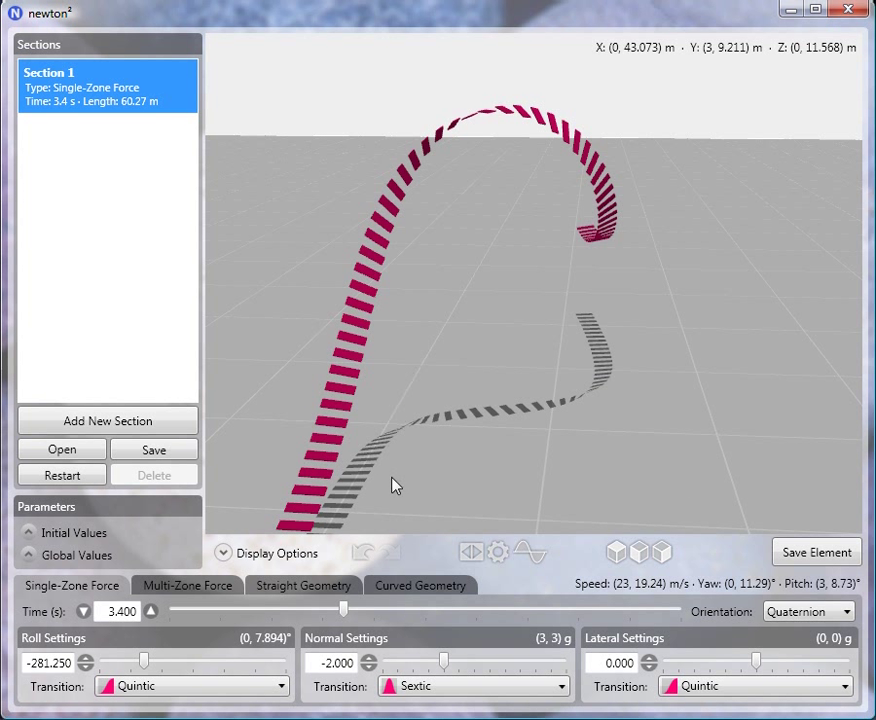
{"action": "mouse_move", "coordinate": [562, 437]}
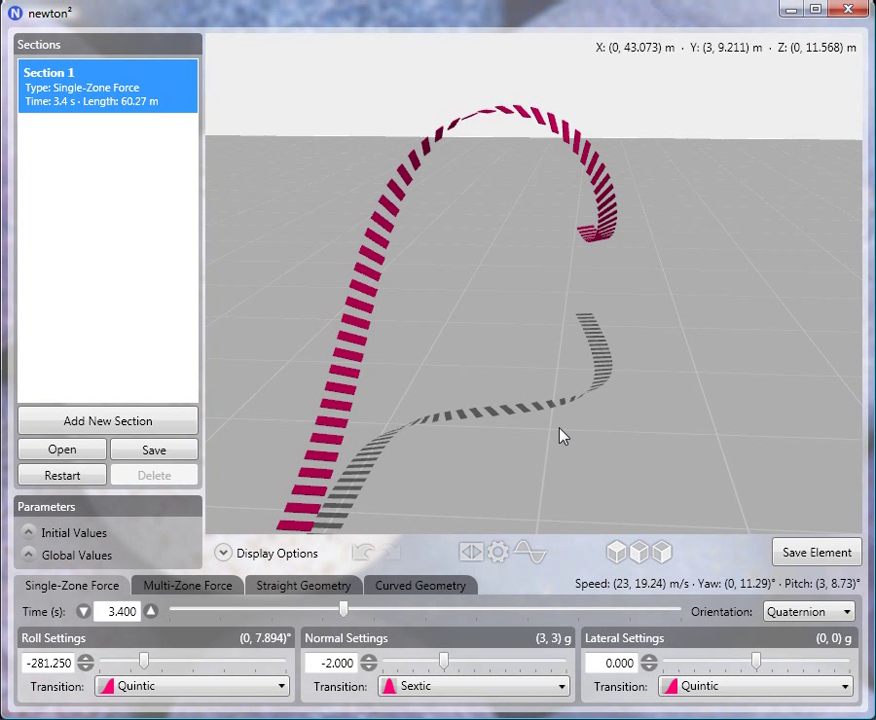
{"action": "mouse_move", "coordinate": [638, 438]}
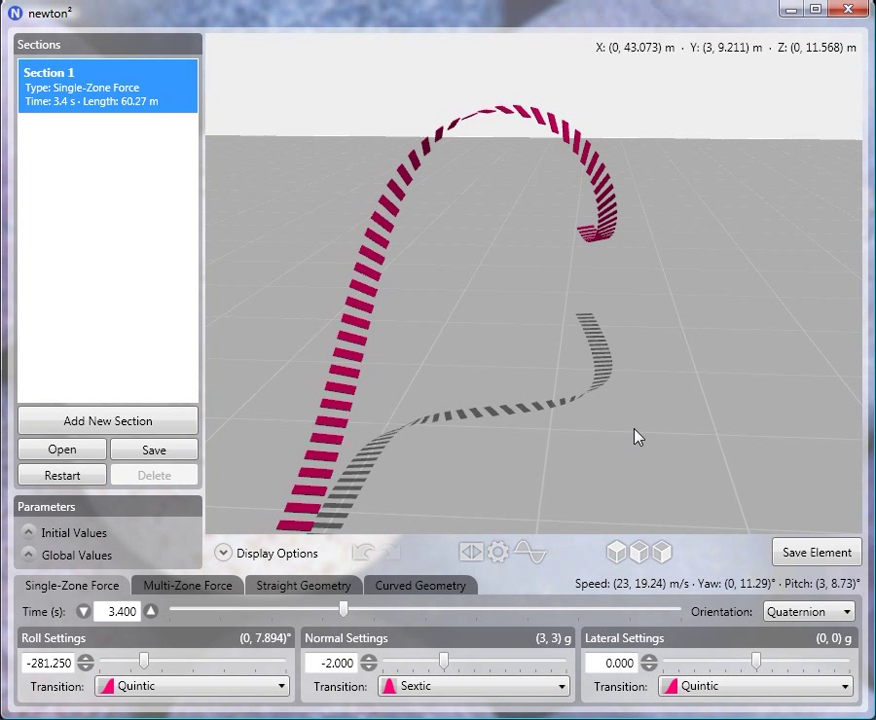
{"action": "mouse_move", "coordinate": [471, 423]}
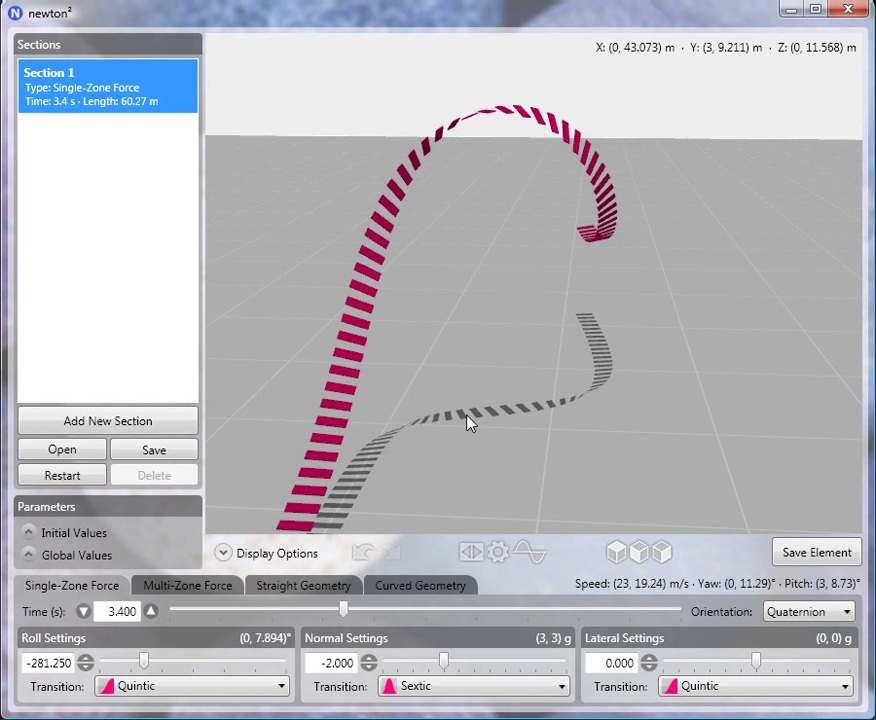
{"action": "mouse_move", "coordinate": [603, 390]}
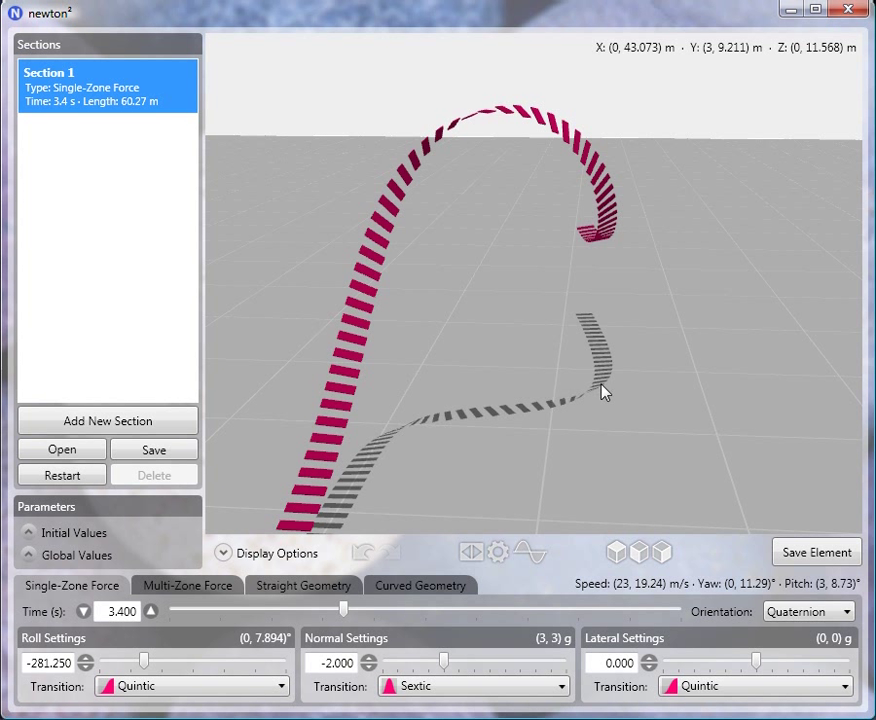
{"action": "mouse_move", "coordinate": [590, 452]}
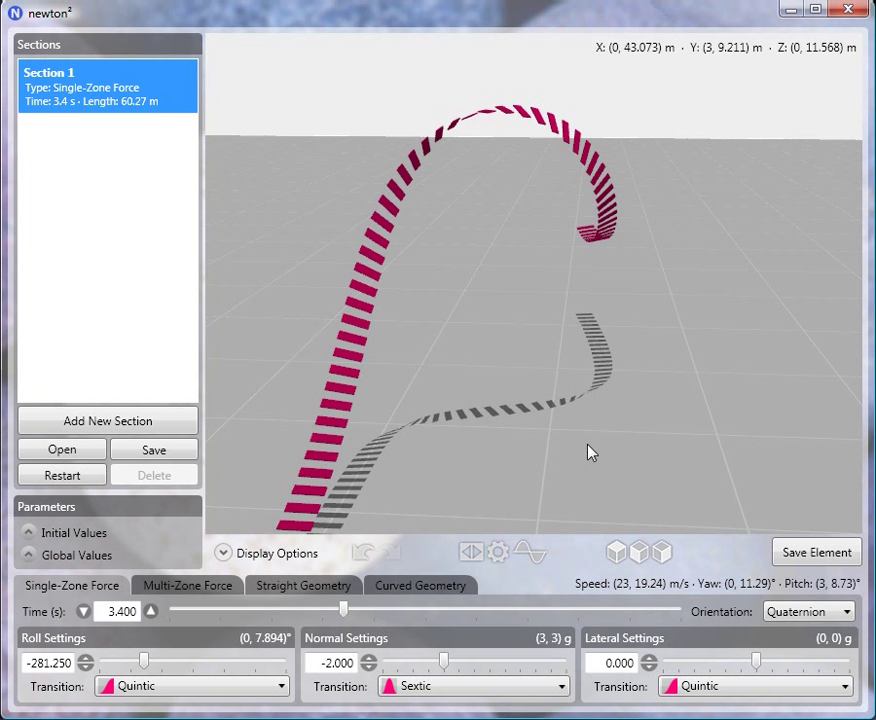
{"action": "mouse_move", "coordinate": [454, 373]}
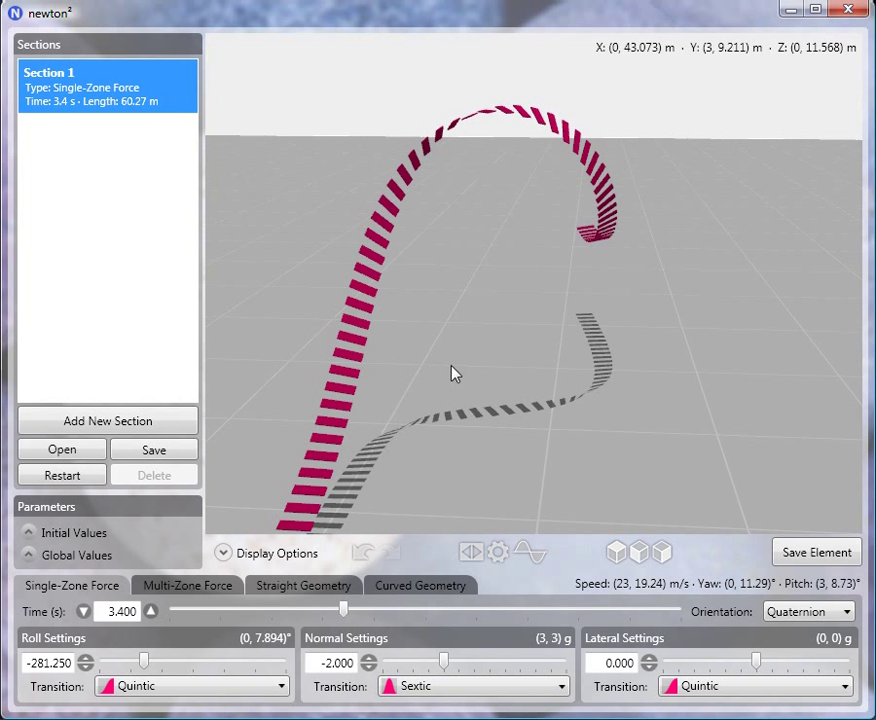
{"action": "mouse_move", "coordinate": [650, 375]}
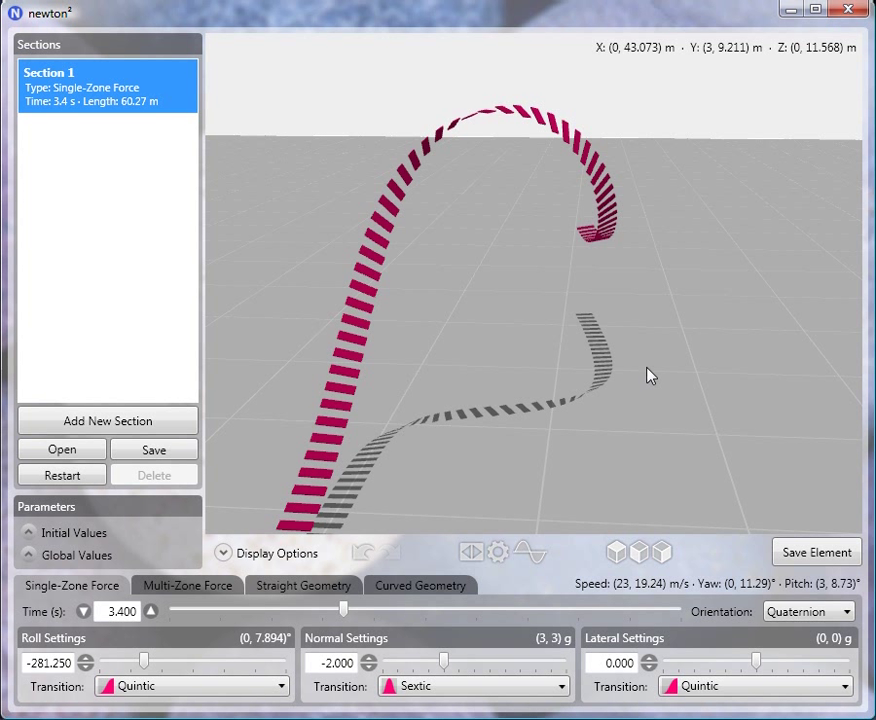
{"action": "mouse_move", "coordinate": [397, 413]}
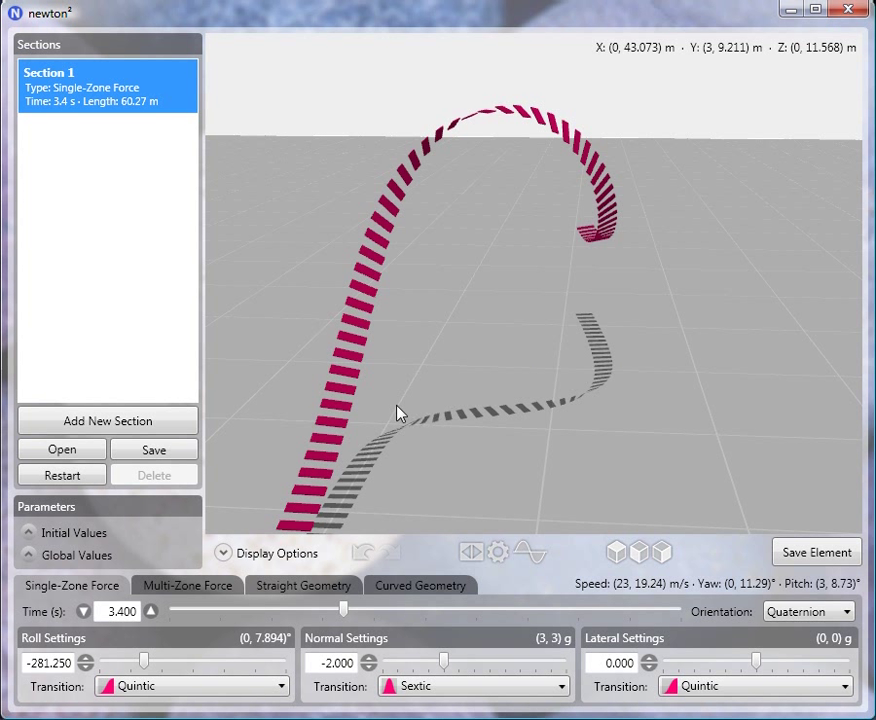
{"action": "mouse_move", "coordinate": [487, 408]}
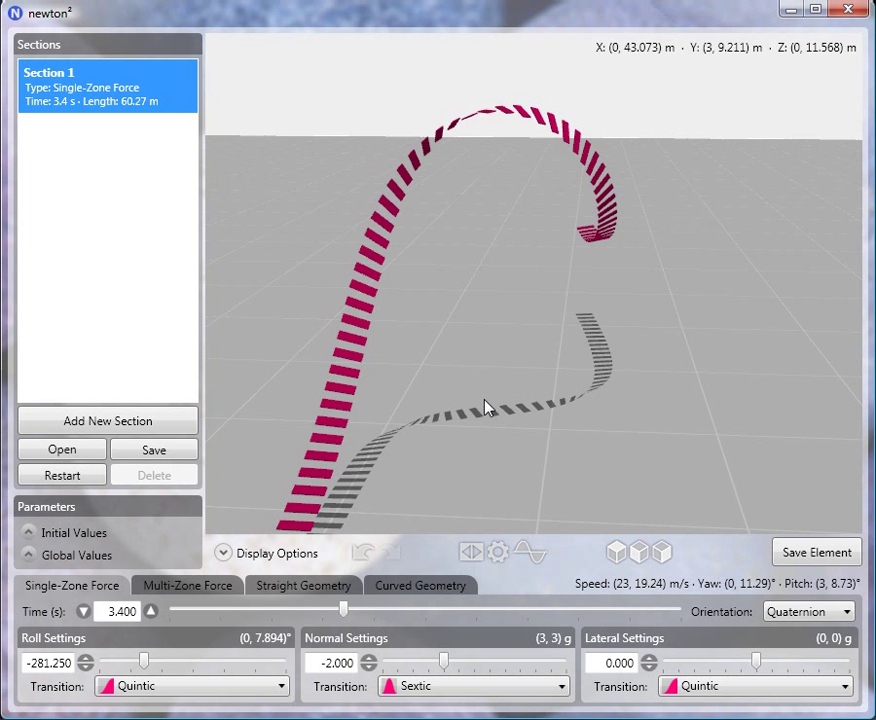
{"action": "mouse_move", "coordinate": [543, 402]}
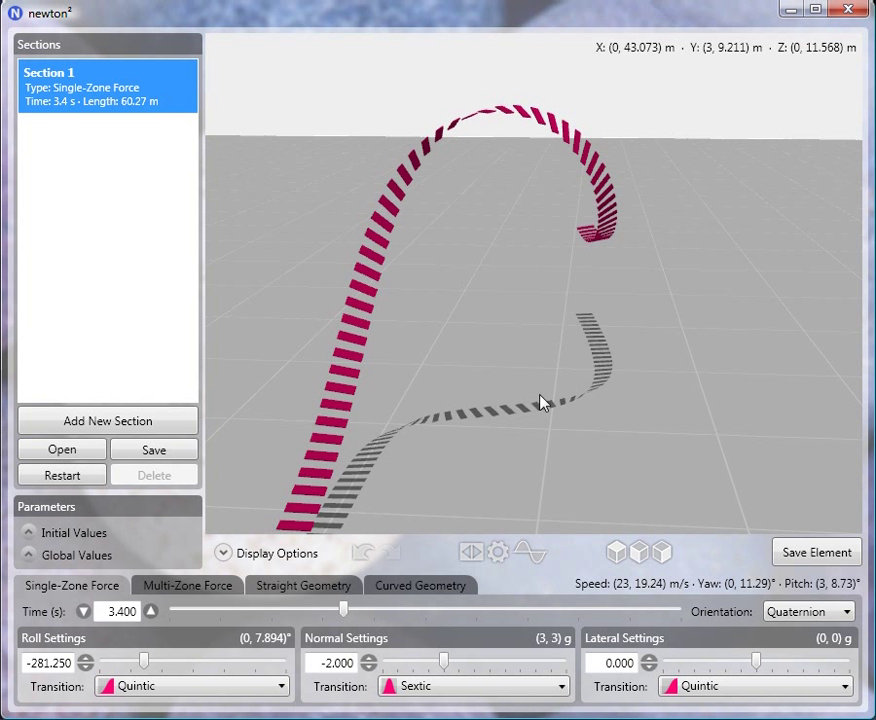
{"action": "mouse_move", "coordinate": [500, 418]}
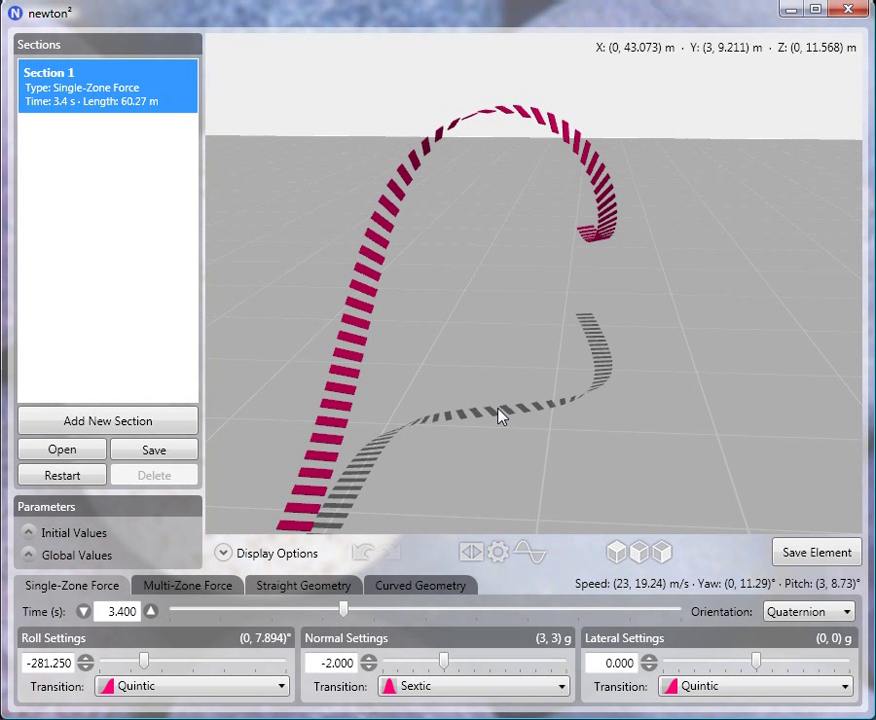
{"action": "mouse_move", "coordinate": [610, 408]}
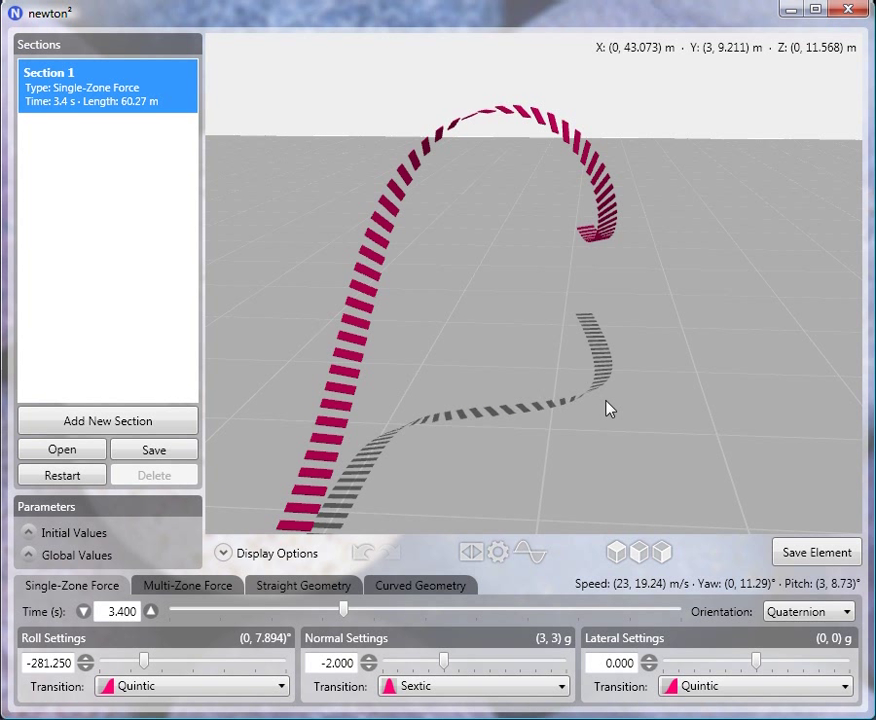
{"action": "mouse_move", "coordinate": [593, 248]}
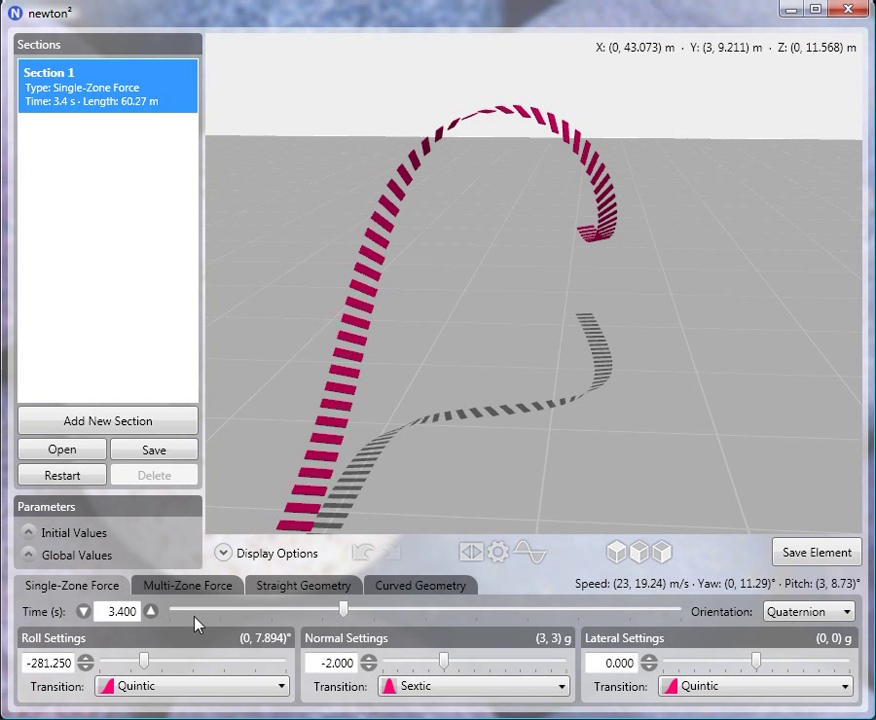
{"action": "mouse_move", "coordinate": [205, 686]}
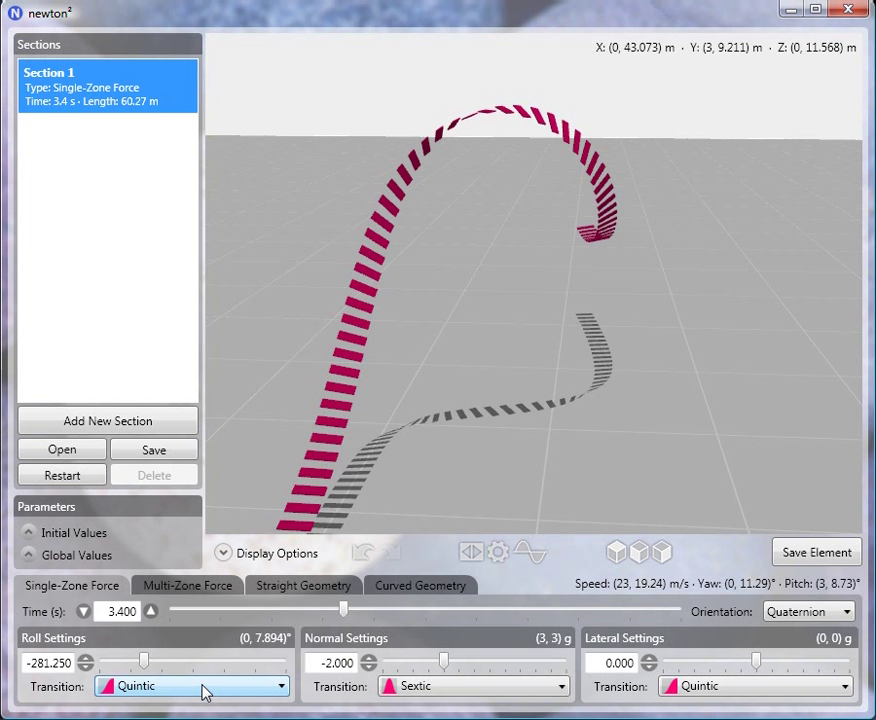
Make the roll transition Timewarping with tension lowered to -16.7.
{"action": "left_click", "coordinate": [190, 686]}
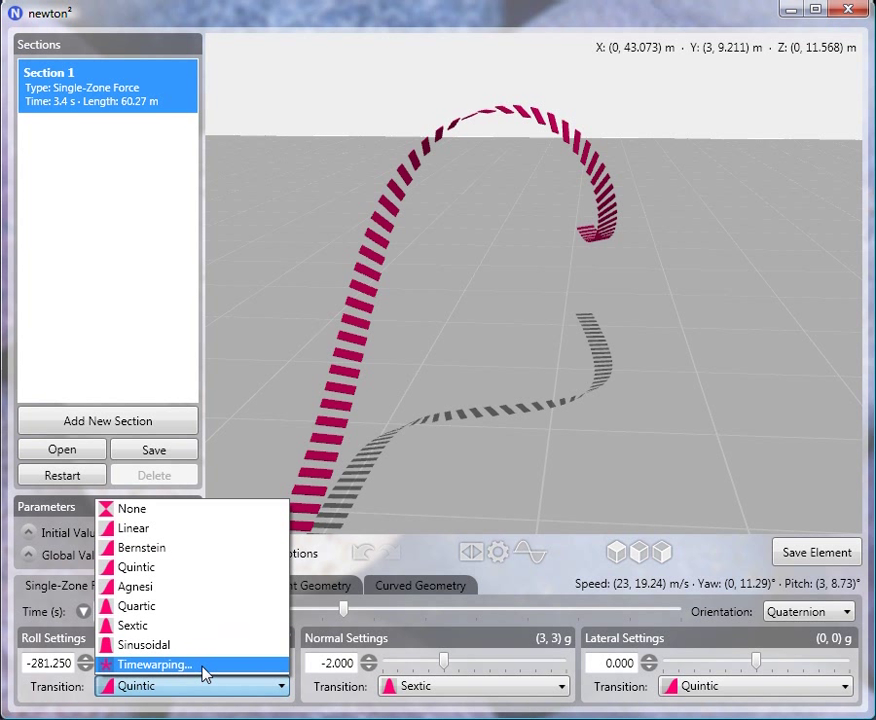
{"action": "left_click", "coordinate": [153, 664]}
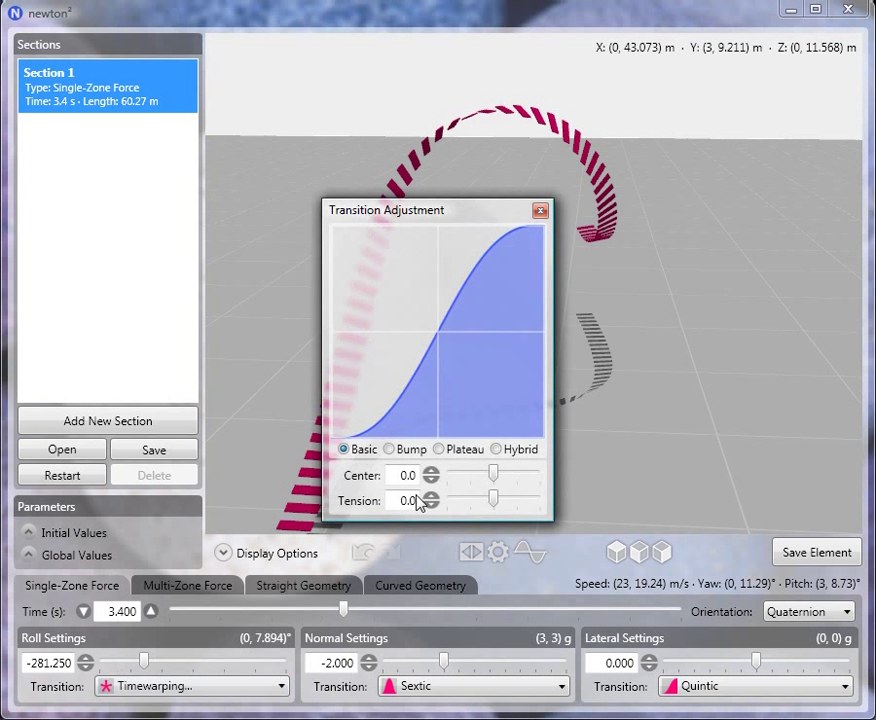
{"action": "left_click_drag", "start_coordinate": [386, 210], "coordinate": [146, 151]}
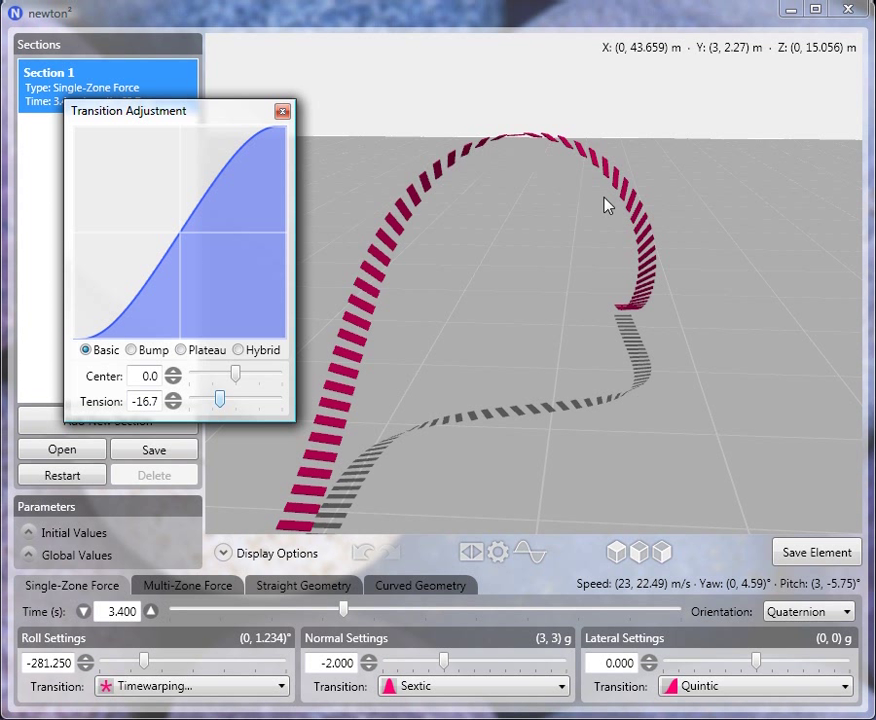
{"action": "mouse_move", "coordinate": [623, 322]}
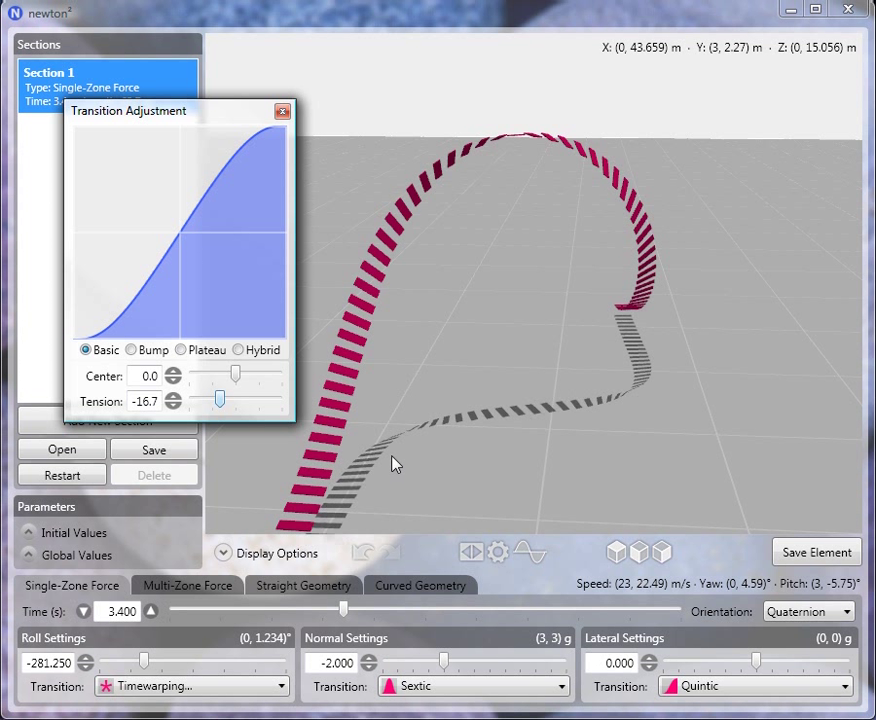
{"action": "mouse_move", "coordinate": [423, 427]}
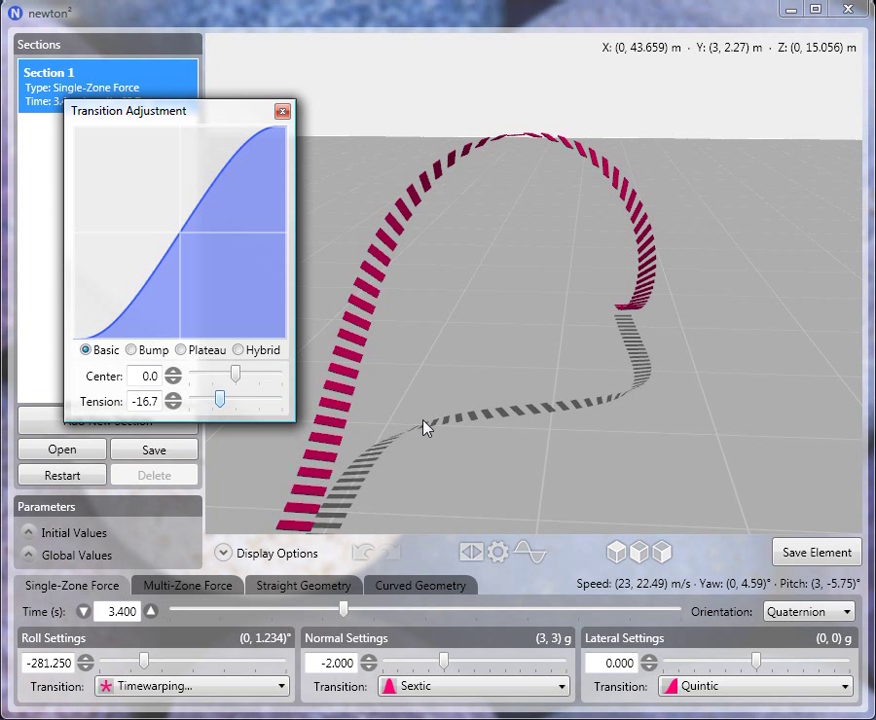
{"action": "mouse_move", "coordinate": [518, 412]}
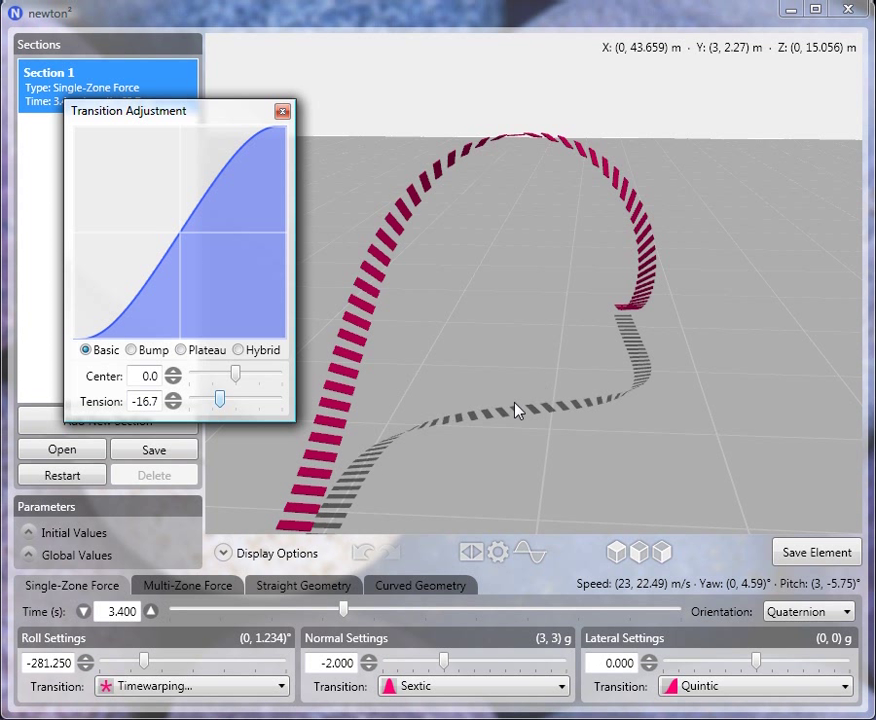
{"action": "mouse_move", "coordinate": [583, 419]}
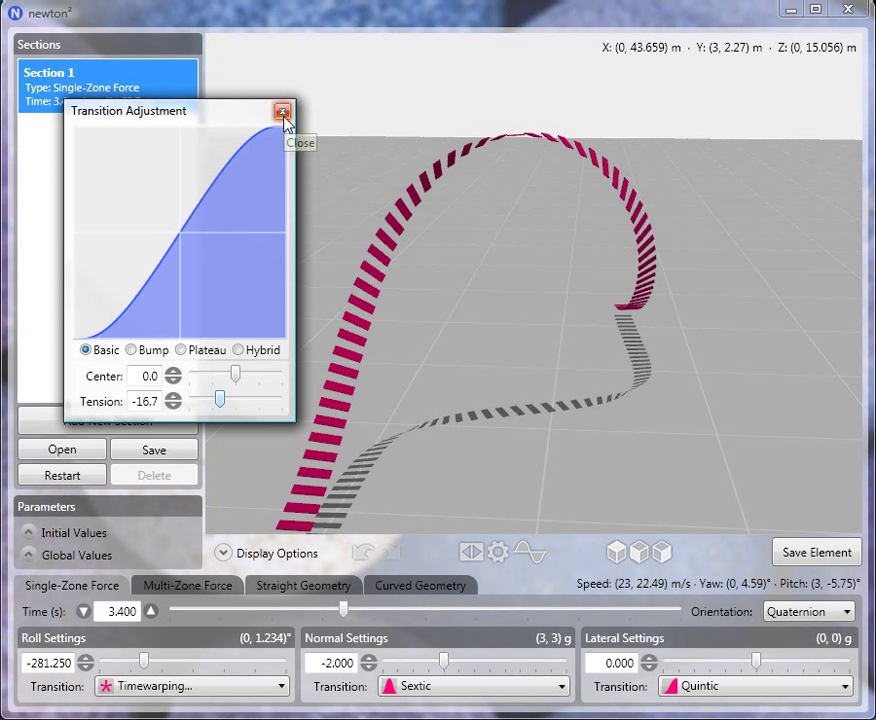
{"action": "left_click", "coordinate": [283, 111]}
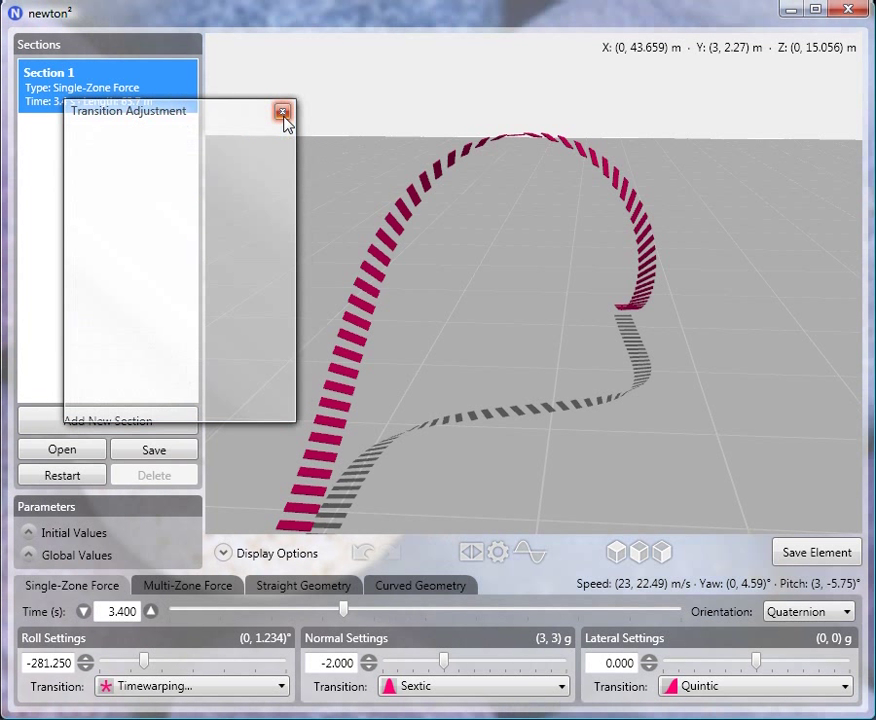
Set the normal force transition to Timewarping and reposition its adjustment window.
{"action": "left_click", "coordinate": [283, 110]}
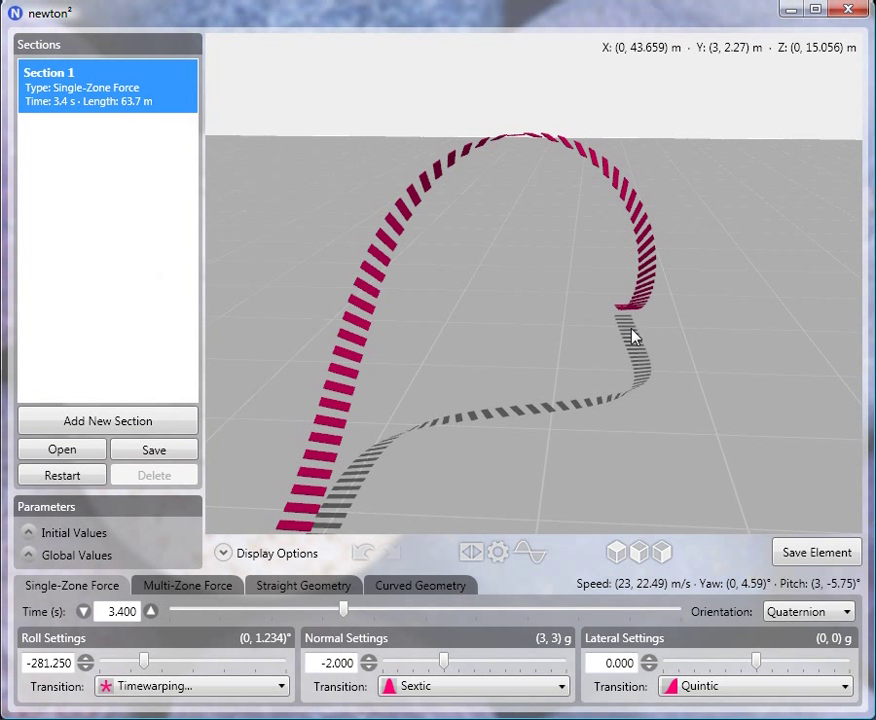
{"action": "mouse_move", "coordinate": [625, 335]}
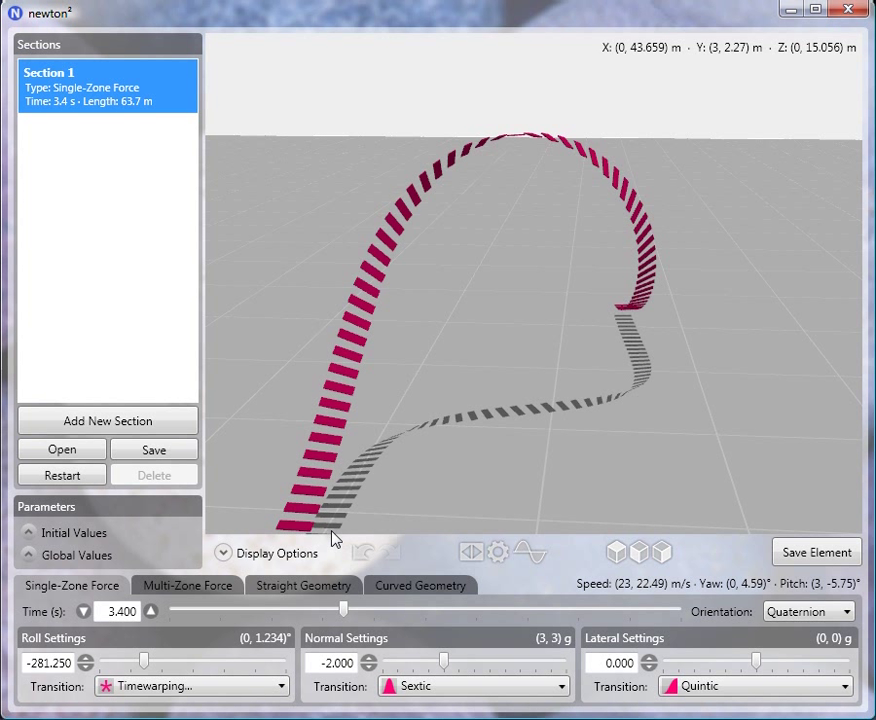
{"action": "mouse_move", "coordinate": [507, 698]}
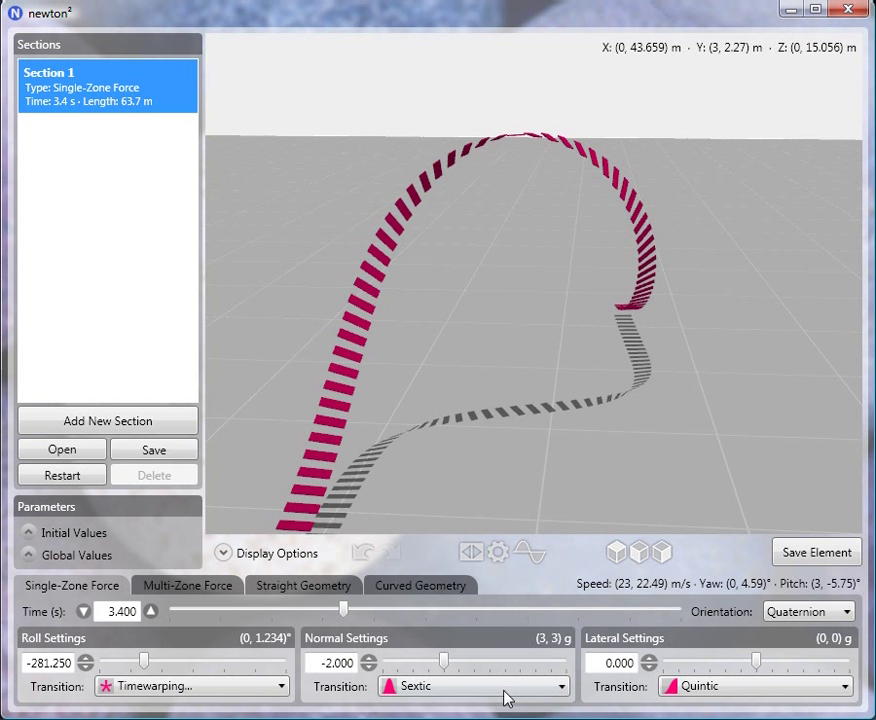
{"action": "mouse_move", "coordinate": [398, 686]}
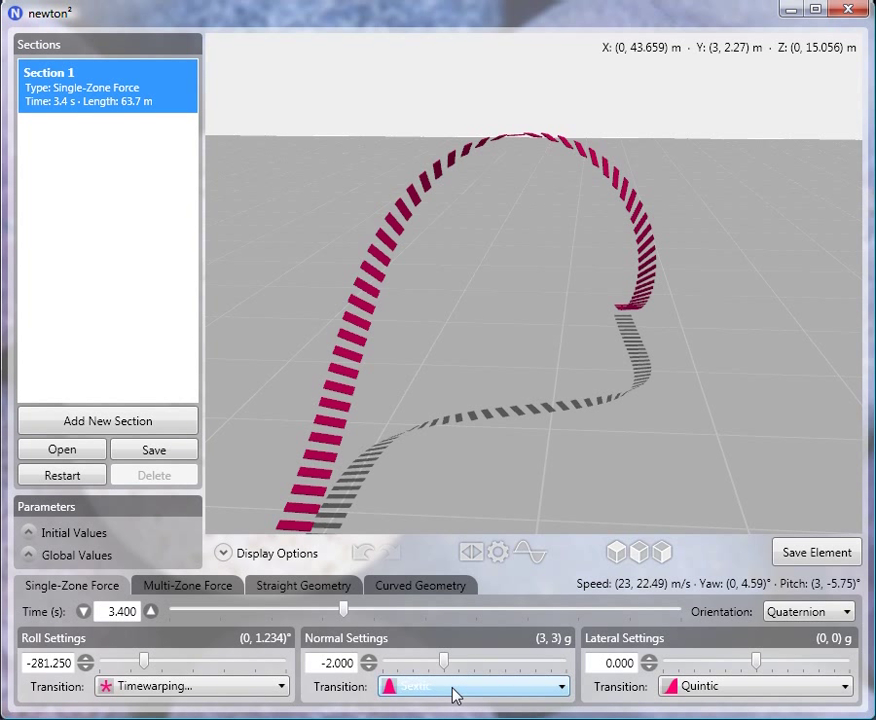
{"action": "left_click", "coordinate": [470, 686]}
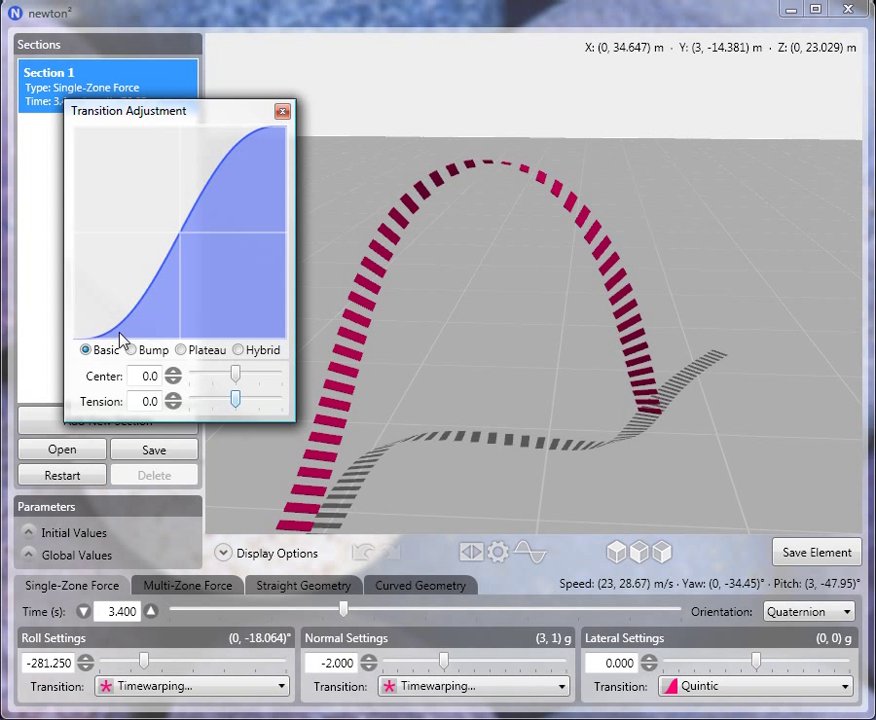
{"action": "left_click_drag", "start_coordinate": [128, 110], "coordinate": [154, 159]}
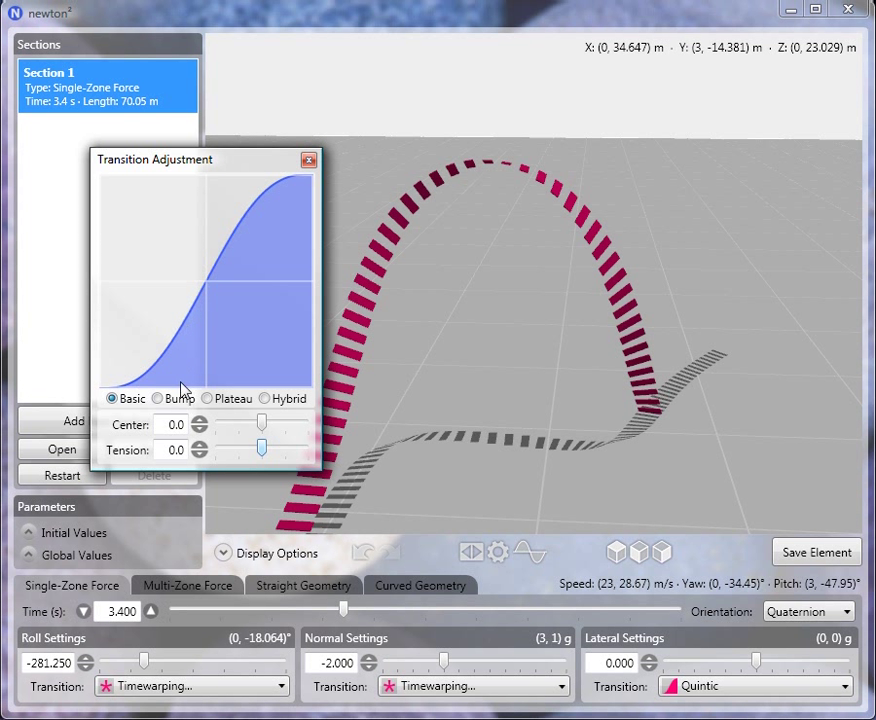
Shape the normal-force curve as a Bump centred at 4.2 and close the adjustment window.
{"action": "left_click", "coordinate": [158, 398]}
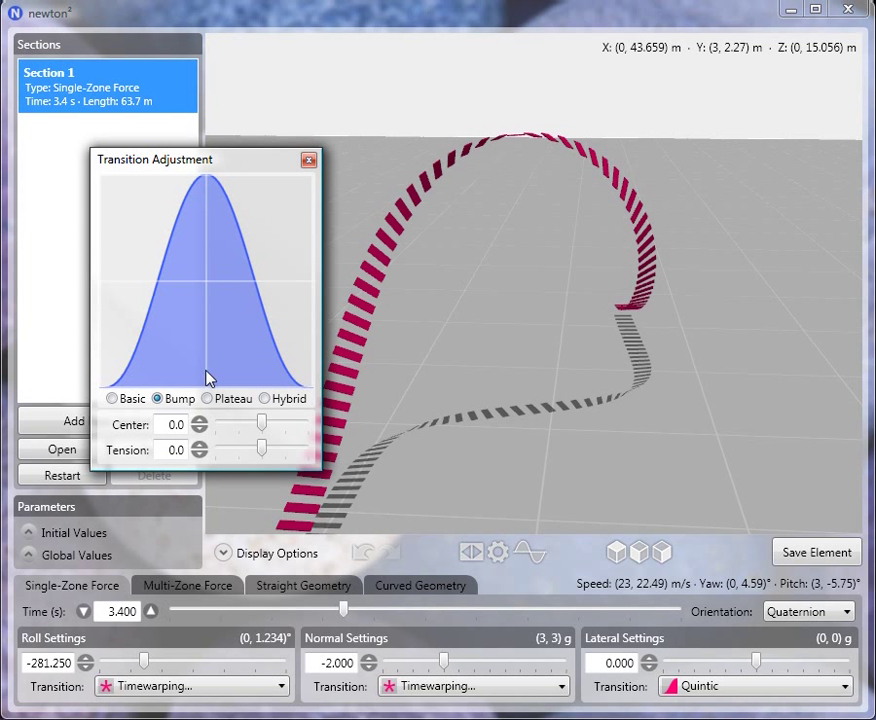
{"action": "mouse_move", "coordinate": [245, 415]}
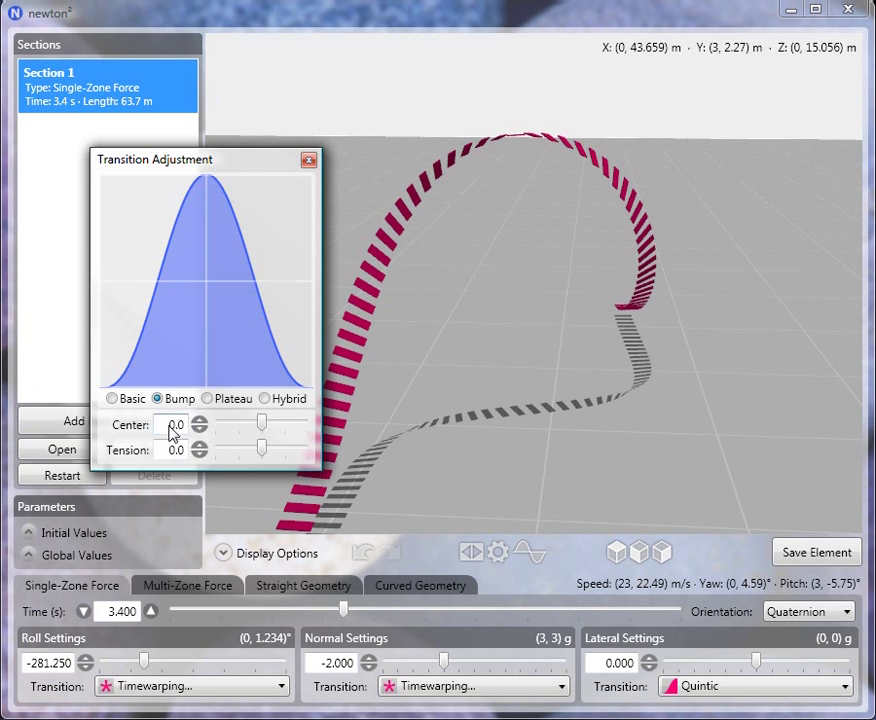
{"action": "mouse_move", "coordinate": [178, 453]}
{"action": "type", "text": "4.2"}
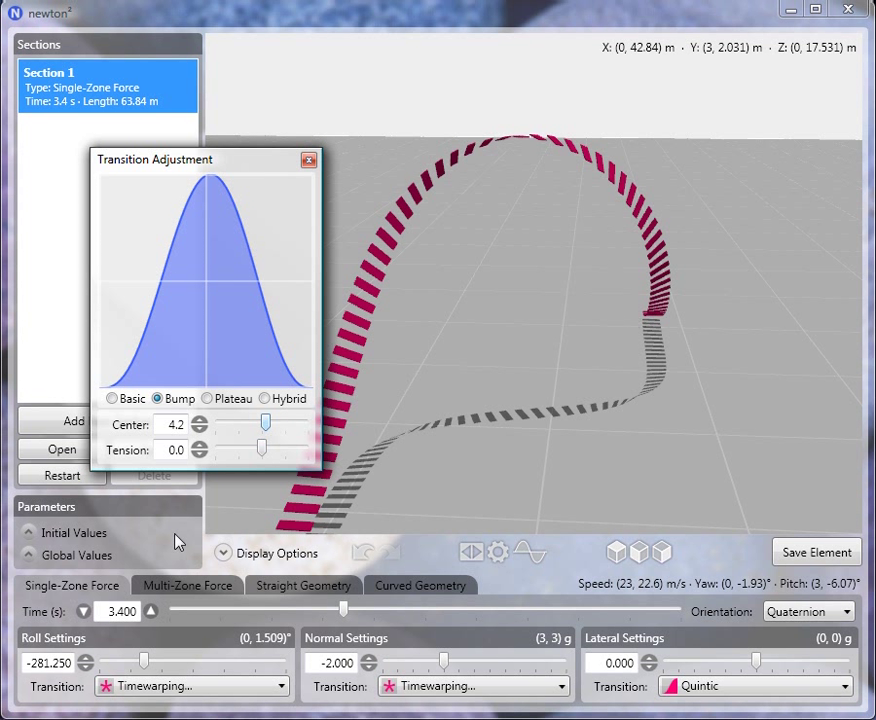
{"action": "mouse_move", "coordinate": [288, 197]}
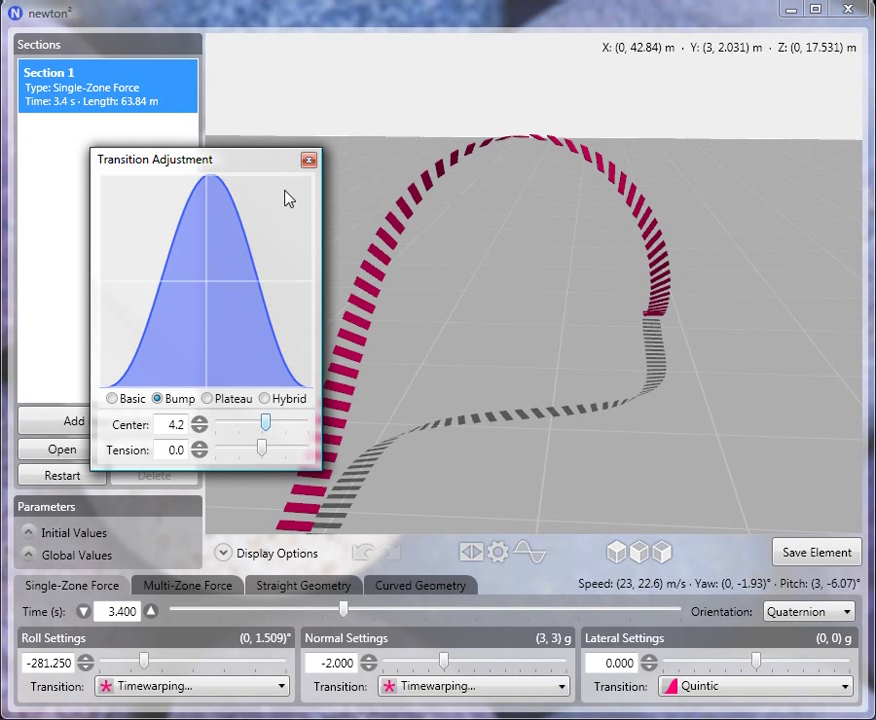
{"action": "left_click", "coordinate": [308, 160]}
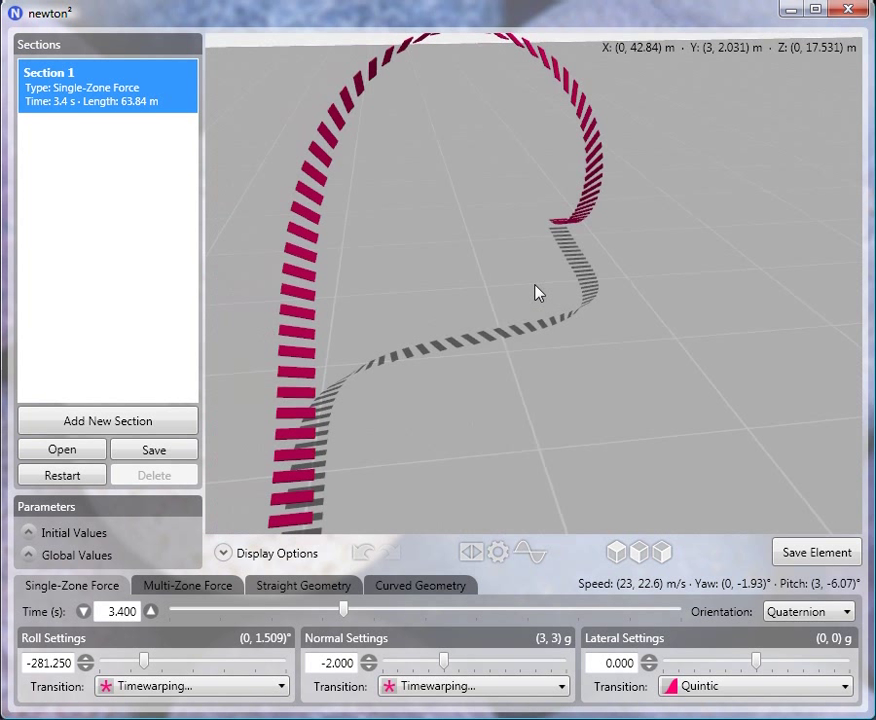
{"action": "mouse_move", "coordinate": [297, 402]}
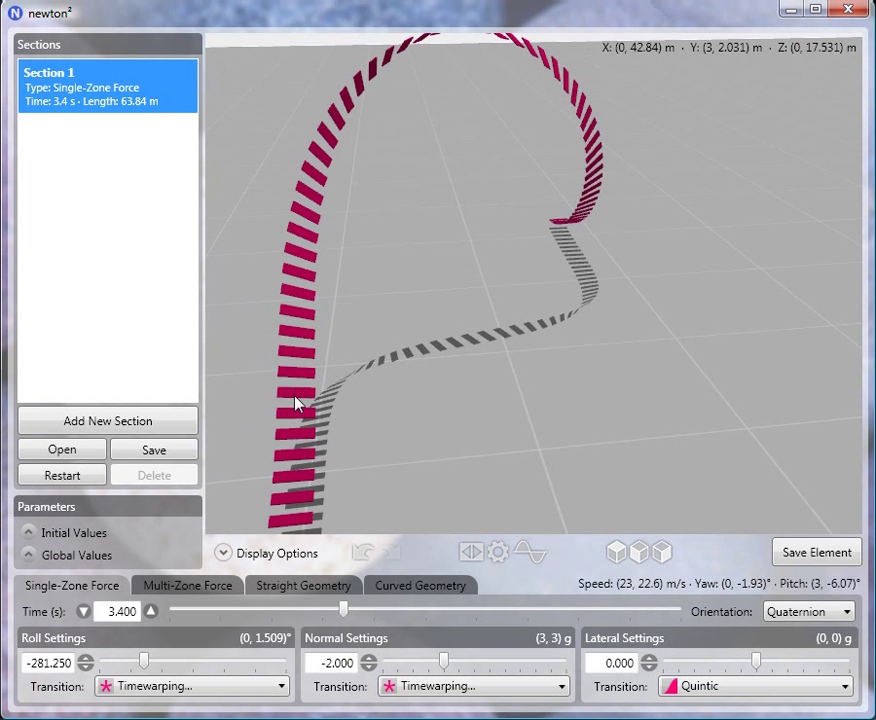
{"action": "mouse_move", "coordinate": [655, 357]}
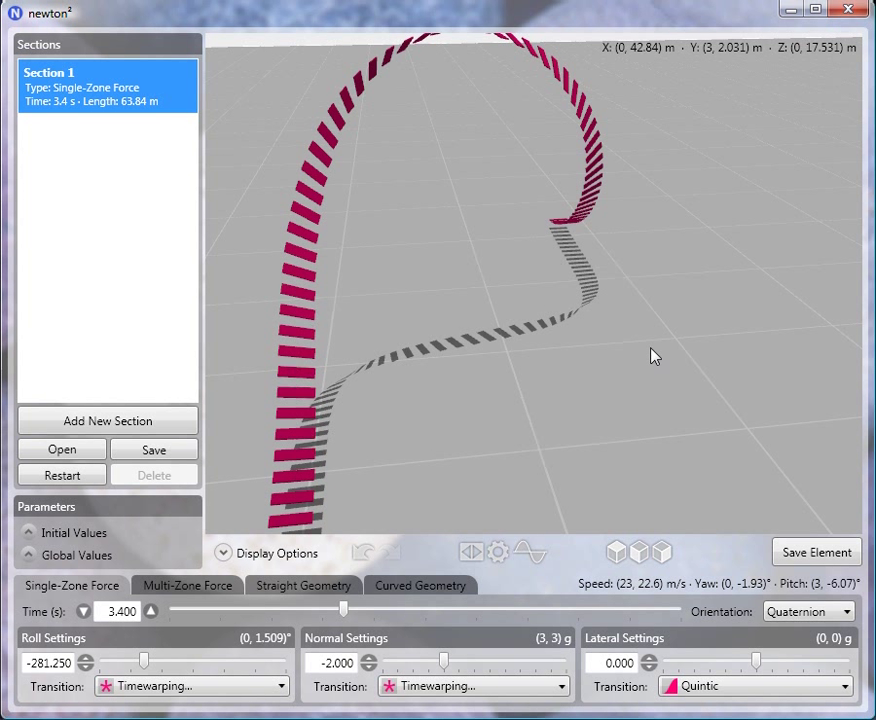